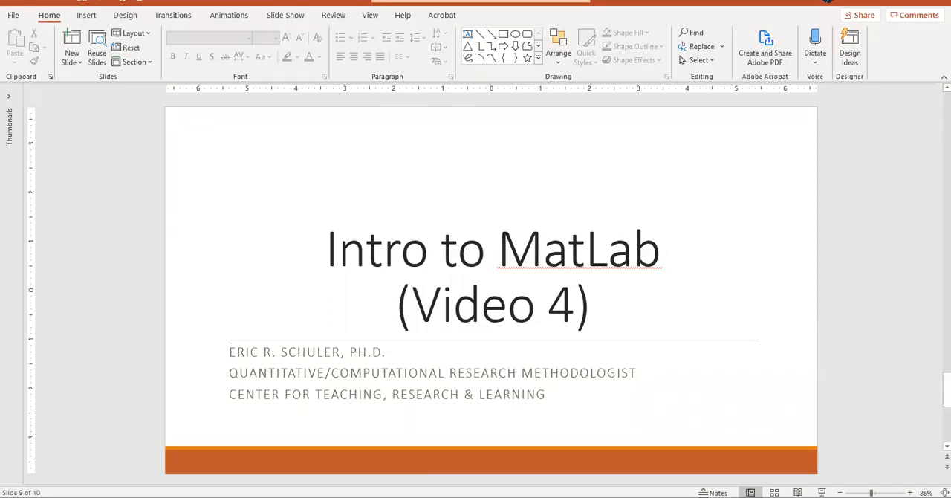
pyautogui.moveTo(808, 275)
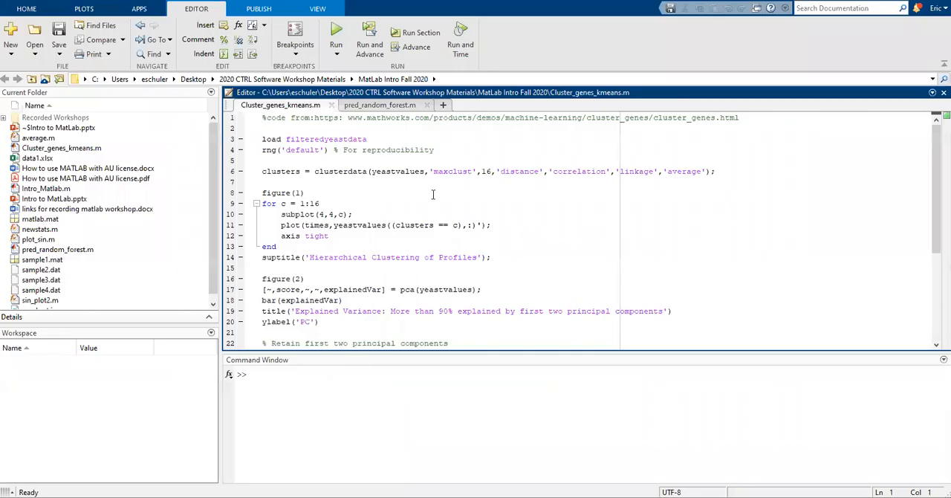
pyautogui.moveTo(379, 138)
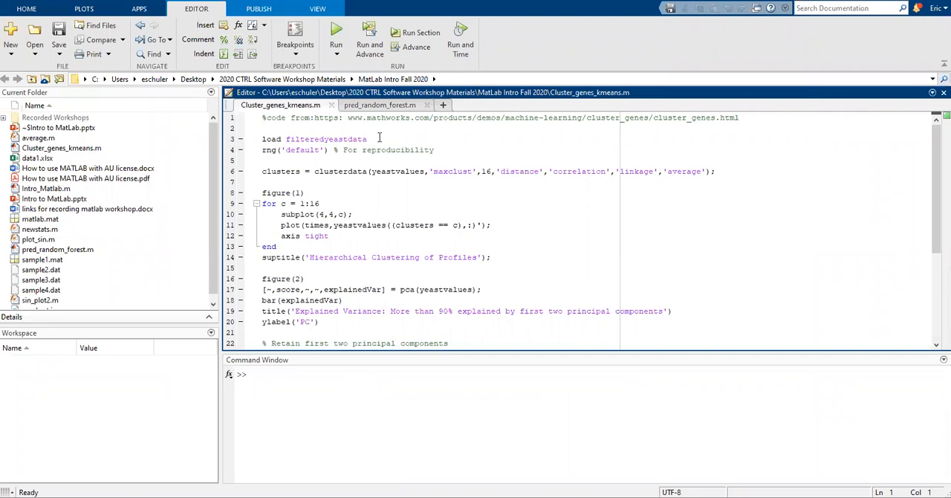
pyautogui.moveTo(286, 126)
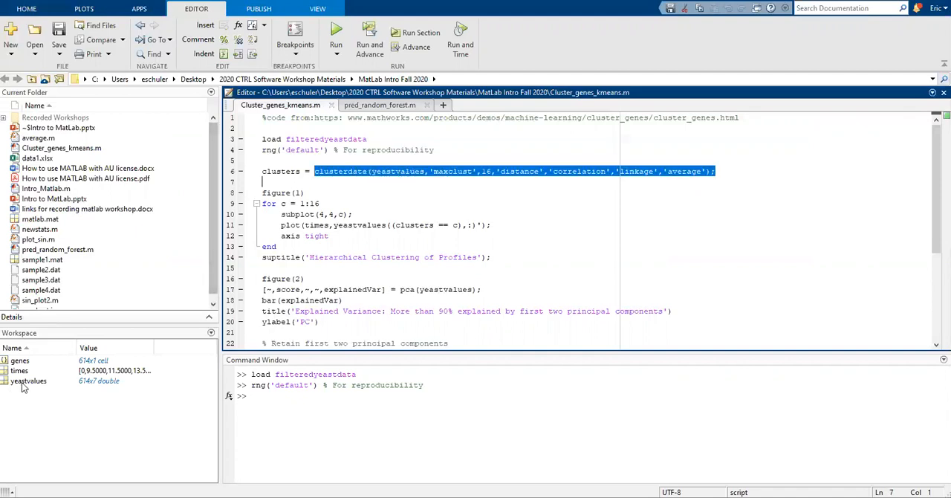
# - View yeastvalues and times in the Variables editor, then return to the clustering script
pyautogui.doubleClick(28, 380)
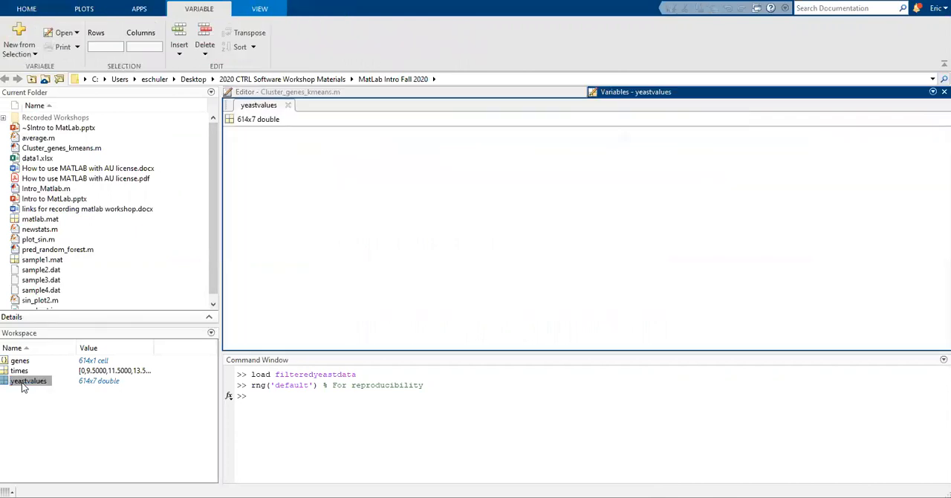
pyautogui.doubleClick(28, 381)
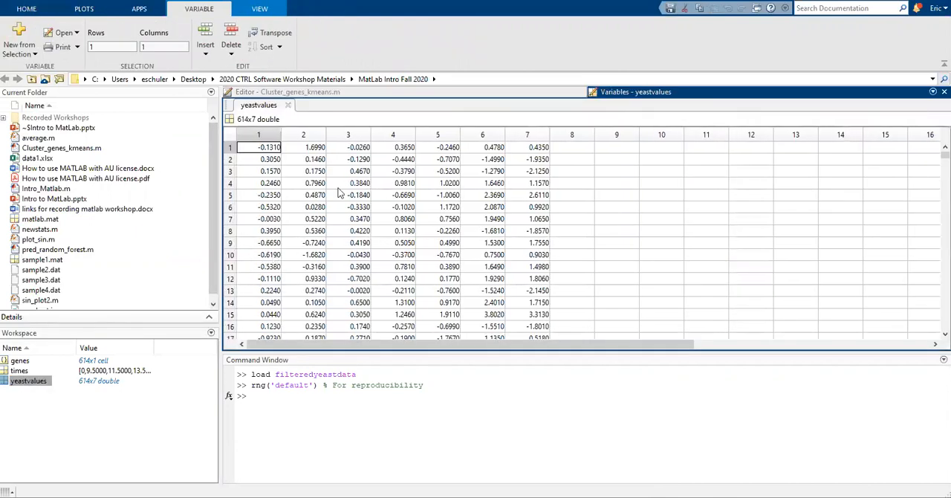
pyautogui.click(20, 370)
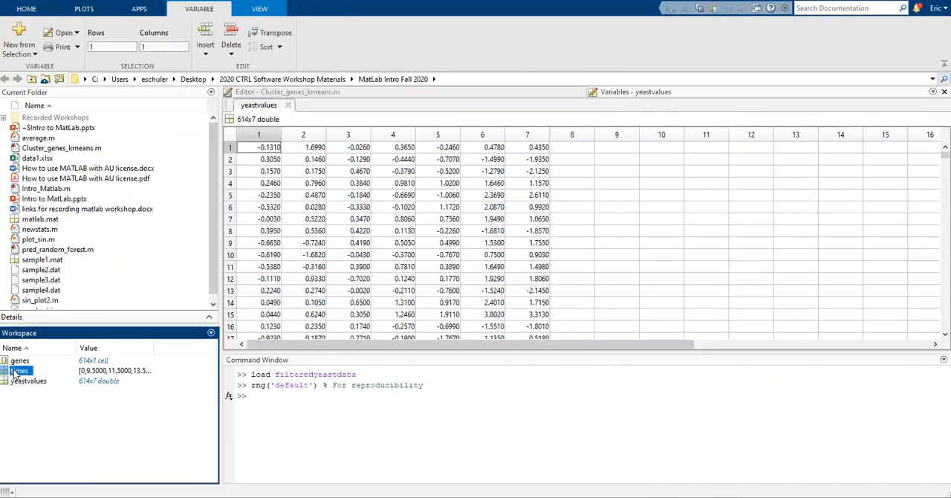
pyautogui.doubleClick(19, 370)
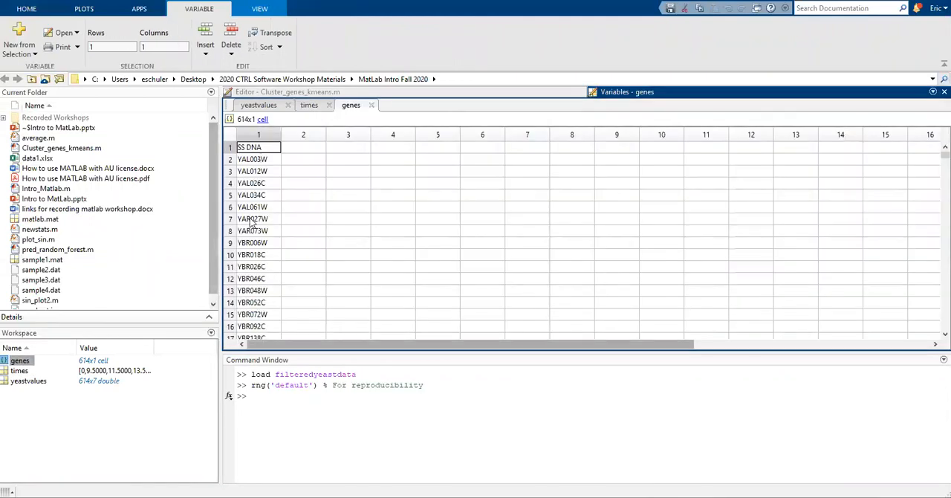
pyautogui.click(280, 104)
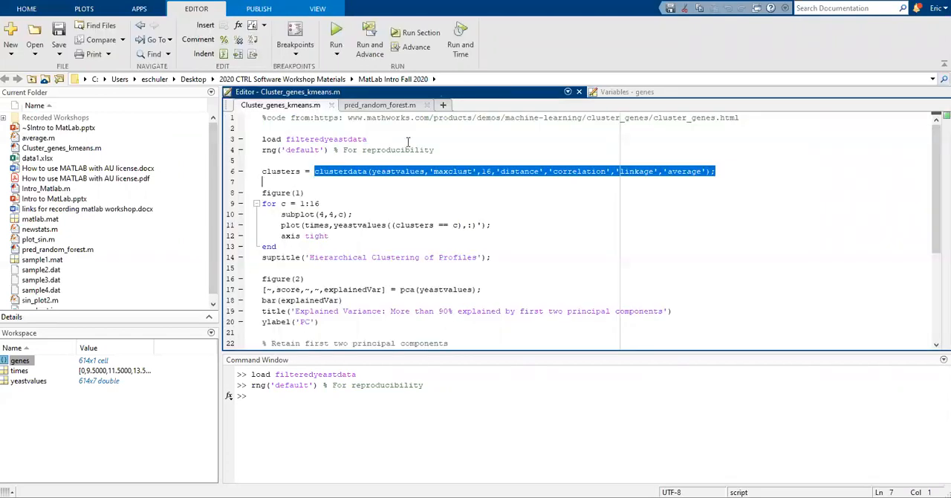
# - Run clusterdata into 16 groups and draw the 4-by-4 cluster profile subplots in Figure 1
pyautogui.click(513, 180)
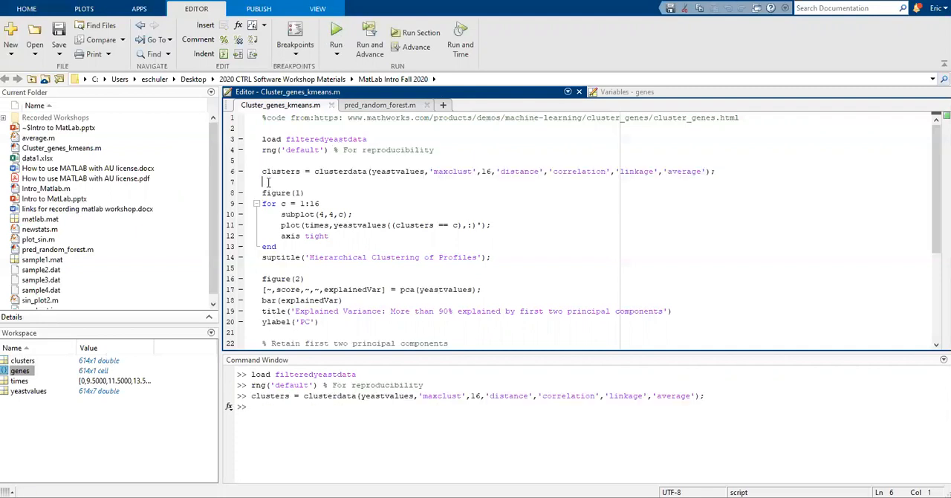
pyautogui.moveTo(262, 182); pyautogui.dragTo(490, 257)
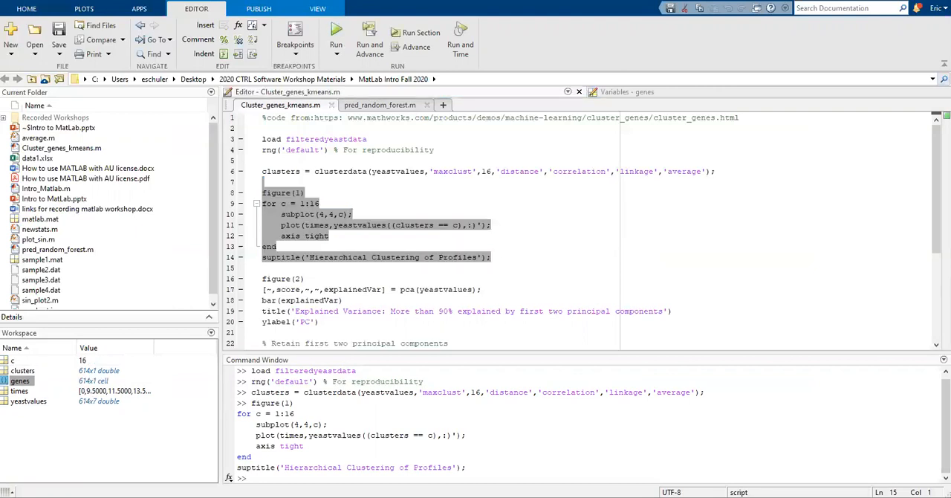
pyautogui.click(335, 34)
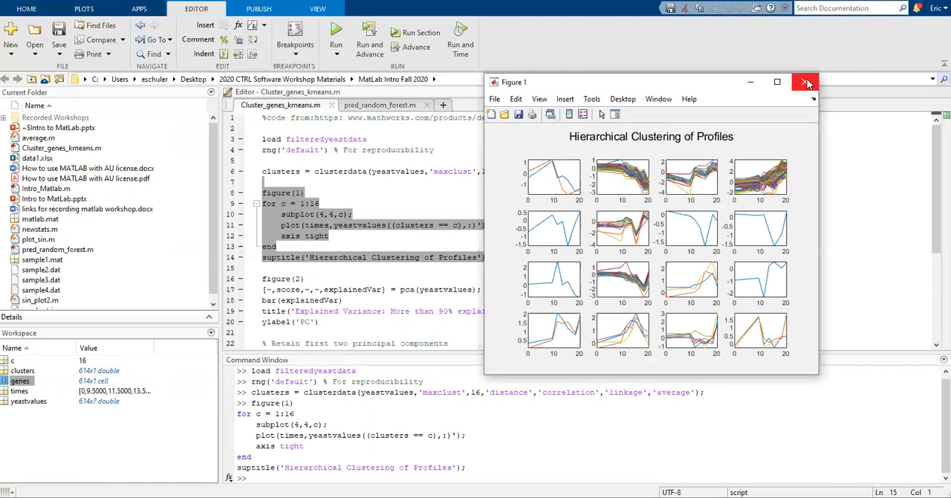
# - Close Figure 1 and run the pca block to show the explained-variance bar chart
pyautogui.click(806, 82)
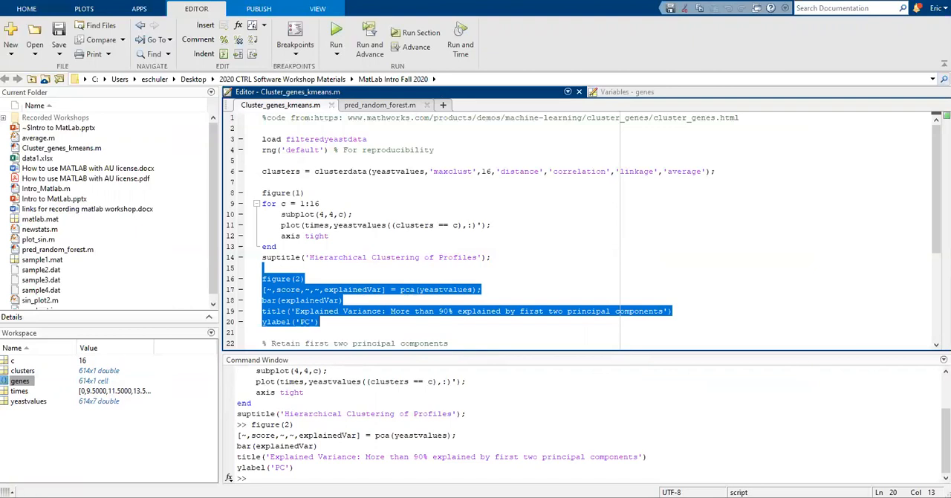
pyautogui.click(335, 37)
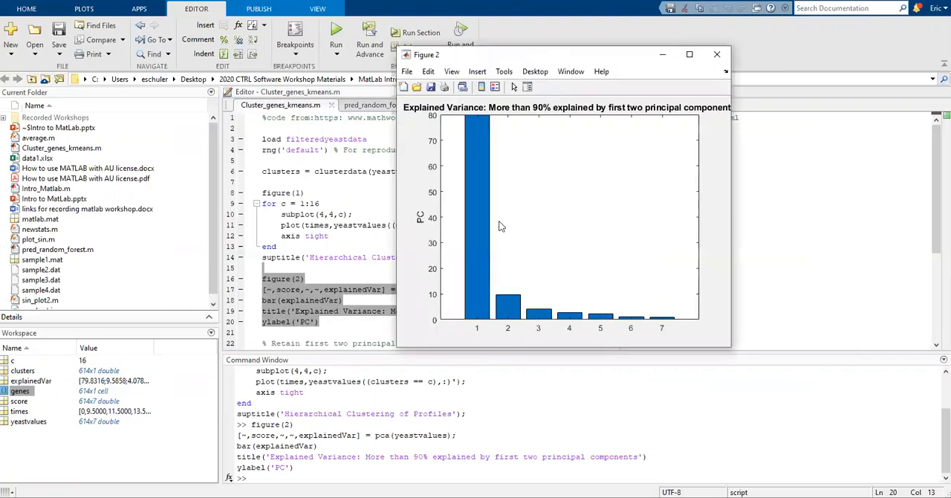
pyautogui.moveTo(468, 332)
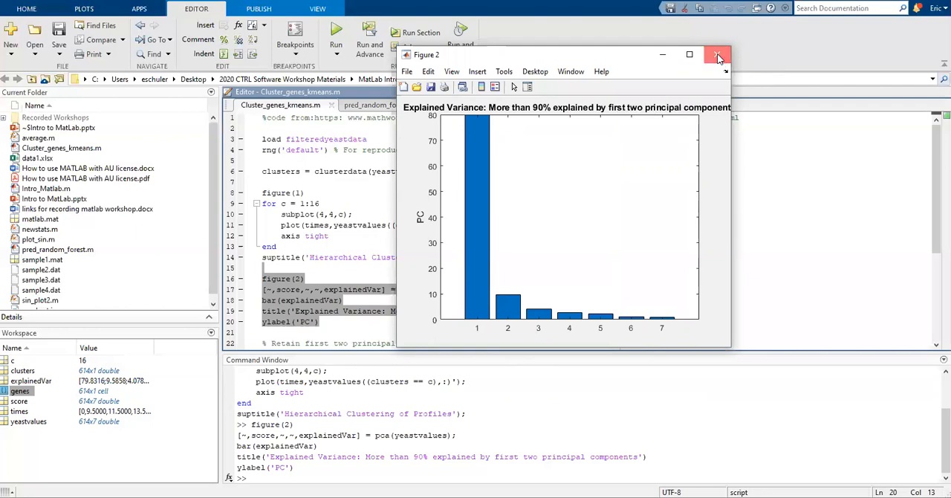
# - Close Figure 2, keep yeastPC = score(:,1:2), and select the k-means code
pyautogui.click(717, 55)
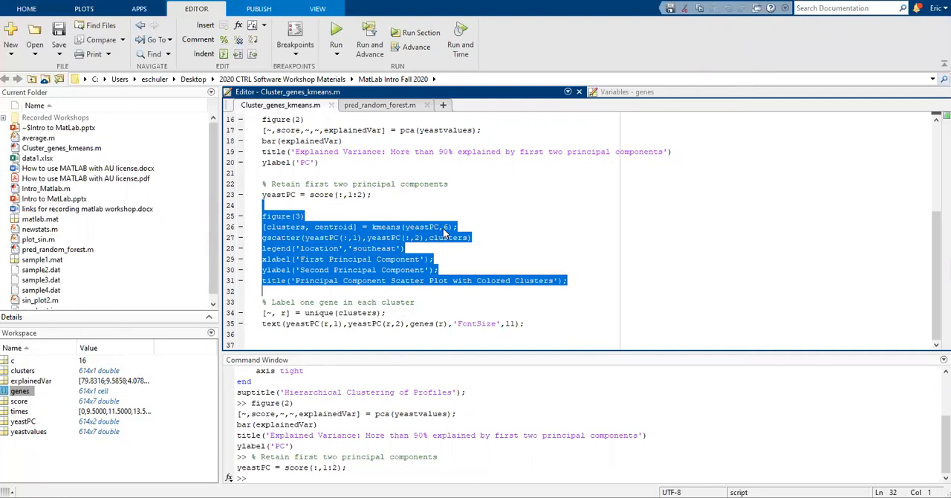
pyautogui.moveTo(386, 276)
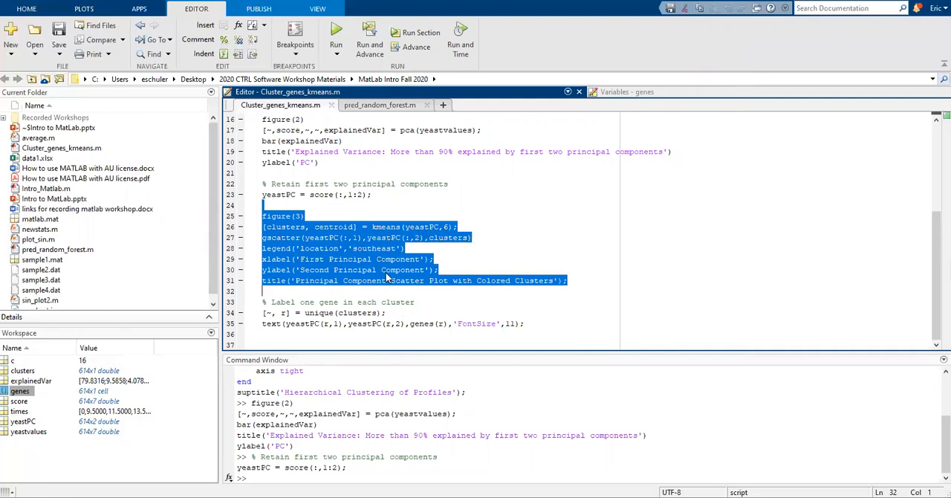
pyautogui.click(534, 339)
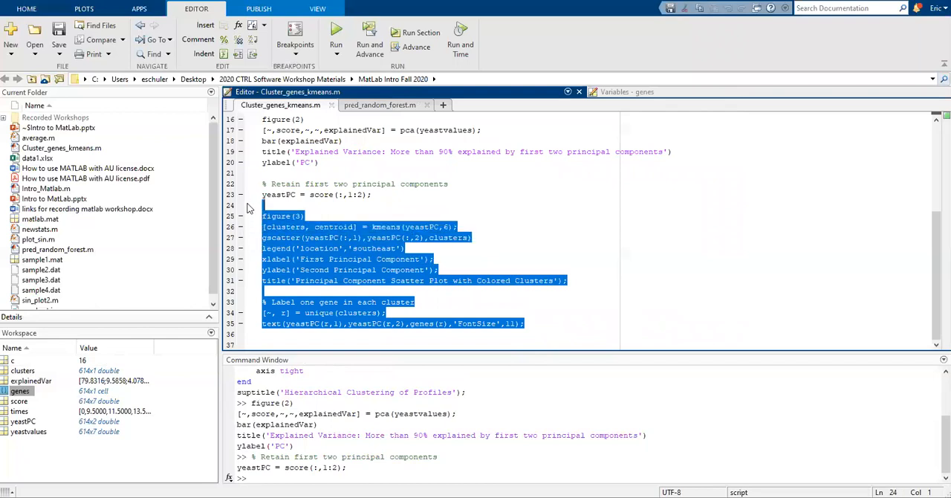
pyautogui.moveTo(445, 331)
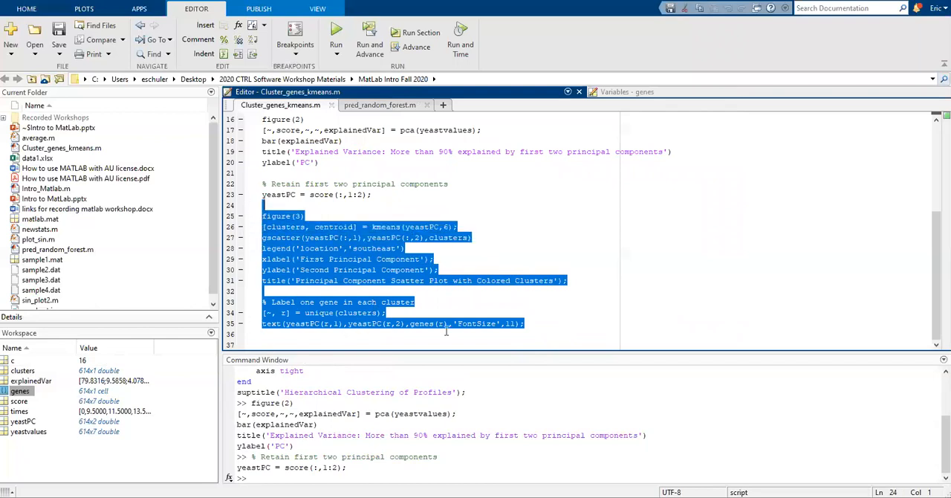
# - Run the k-means gscatter section, inspect a yellow-cluster point, then close Figure 3
pyautogui.click(336, 37)
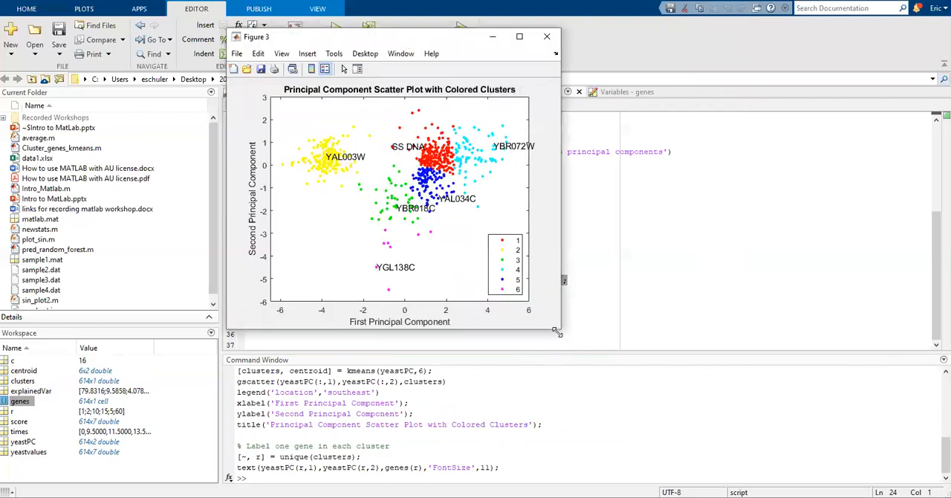
pyautogui.moveTo(563, 315)
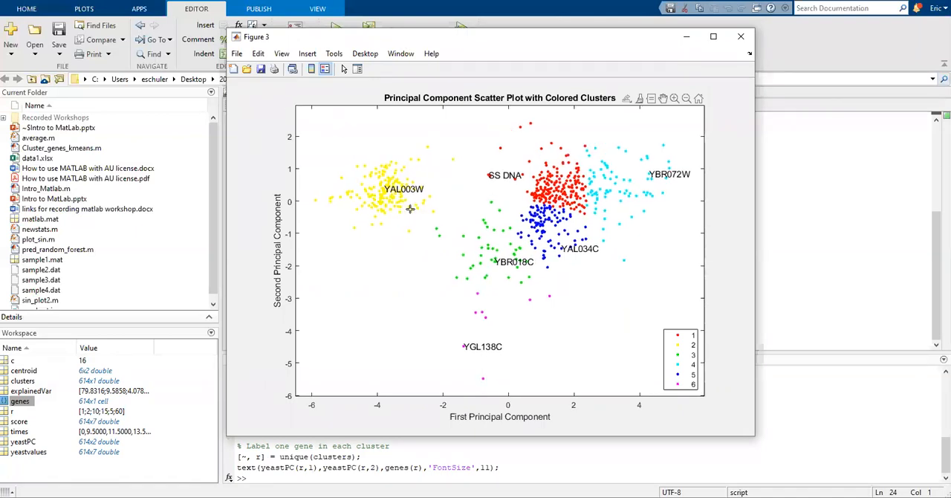
pyautogui.click(409, 206)
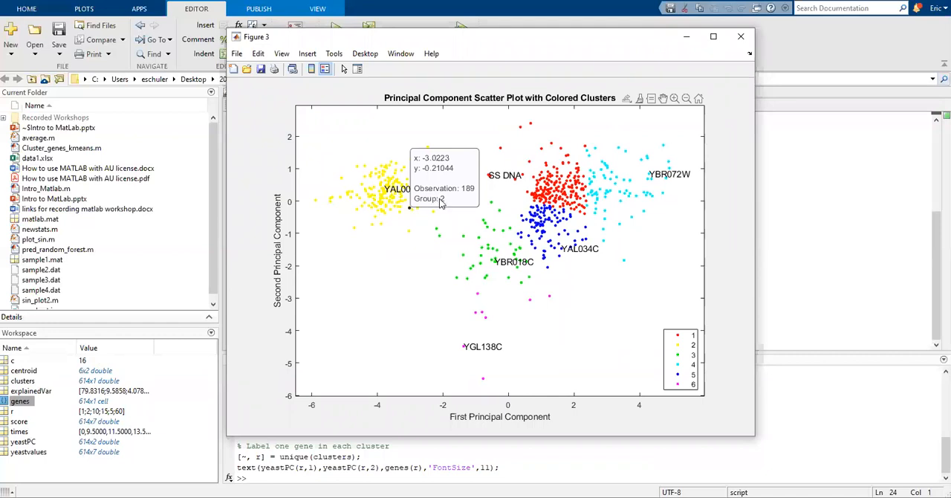
pyautogui.moveTo(427, 206)
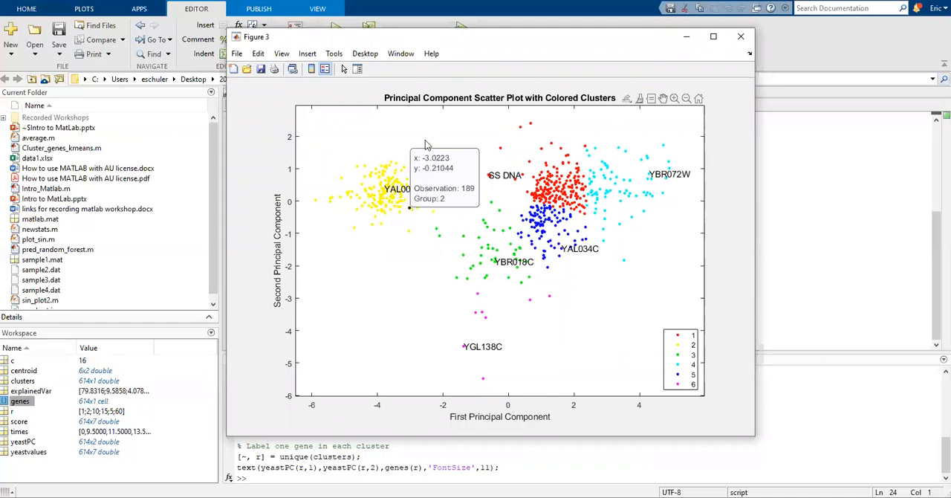
pyautogui.moveTo(379, 425)
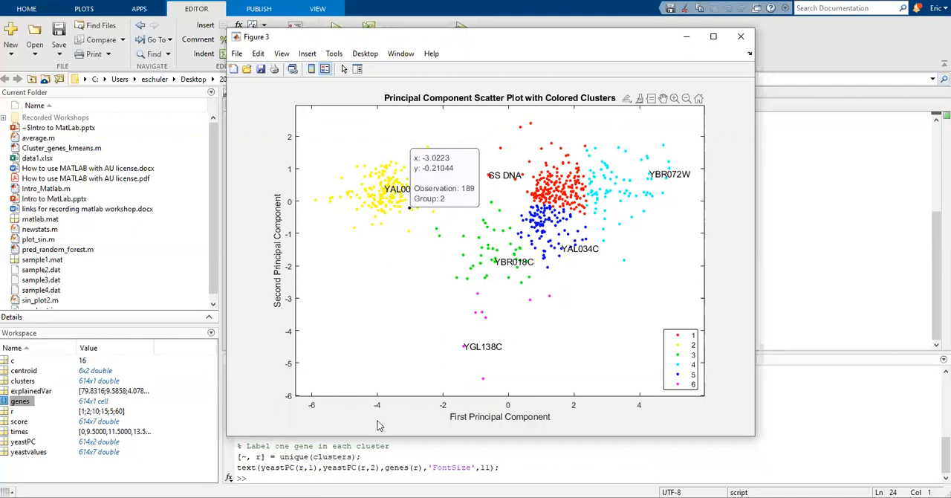
pyautogui.moveTo(325, 381)
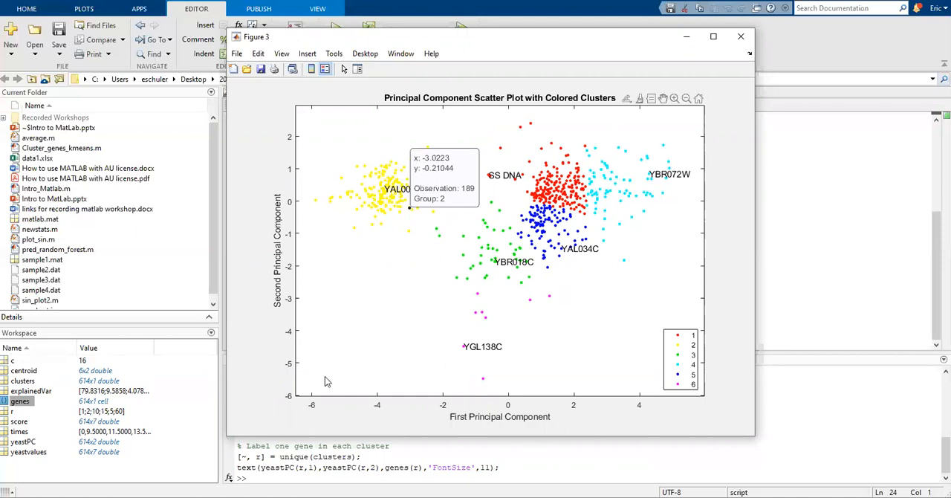
pyautogui.moveTo(553, 179)
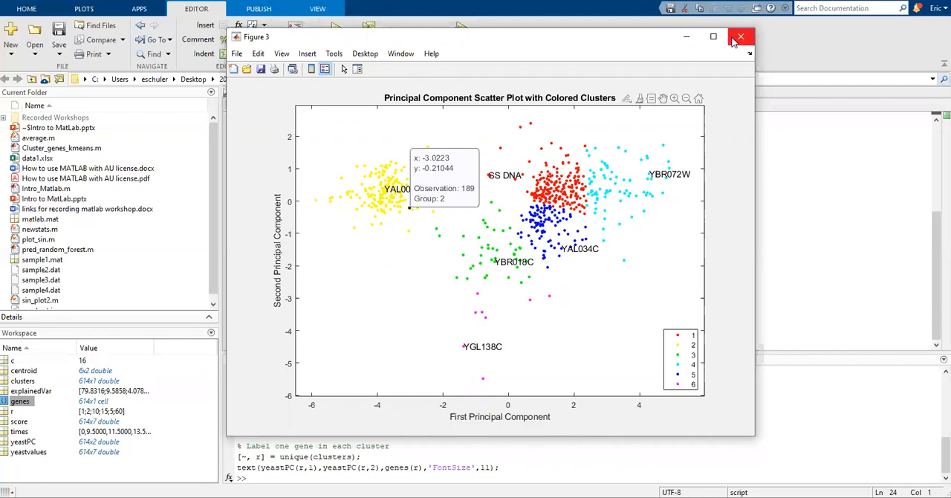
pyautogui.click(740, 37)
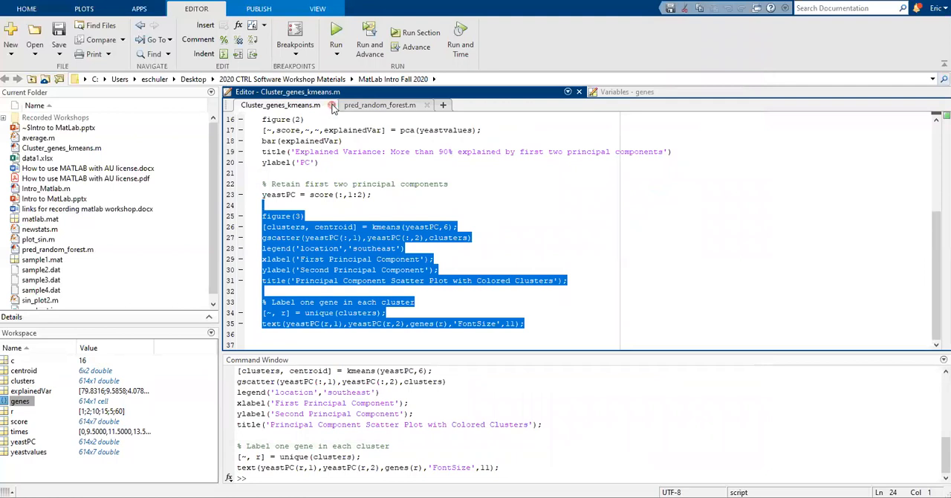
# - Close the k-means script and select the lines making Cylinders, Model_Year and Origin categorical
pyautogui.click(379, 105)
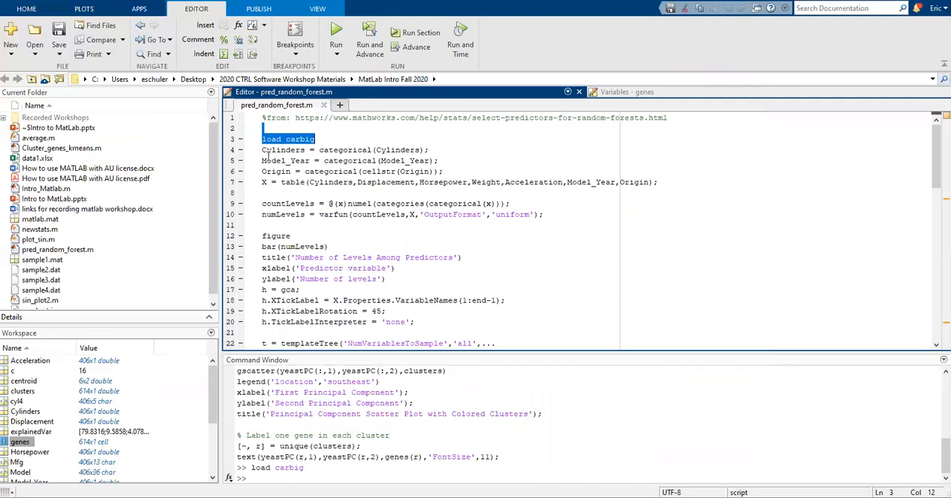
pyautogui.click(282, 149)
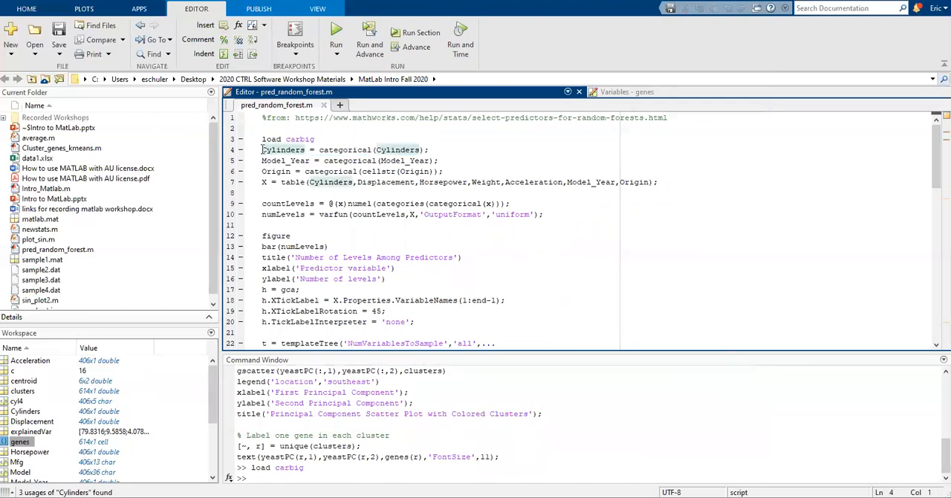
pyautogui.moveTo(262, 150); pyautogui.dragTo(443, 171)
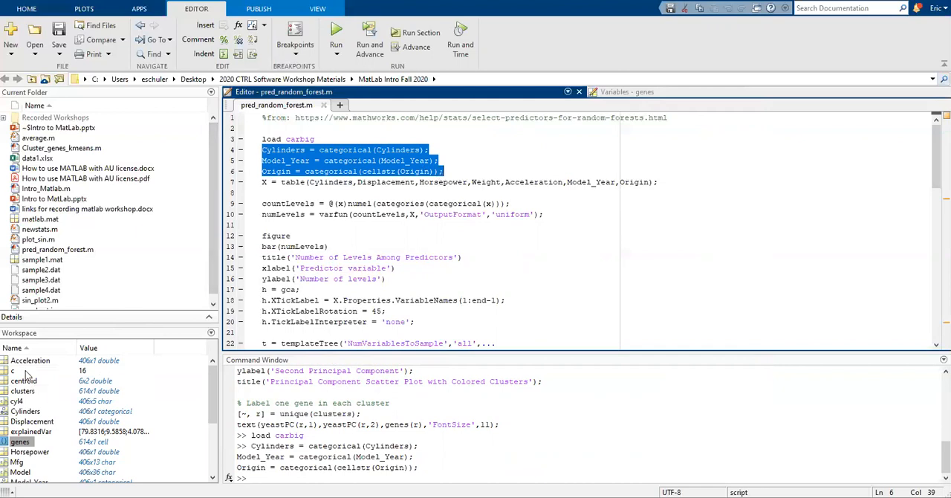
pyautogui.moveTo(21, 410)
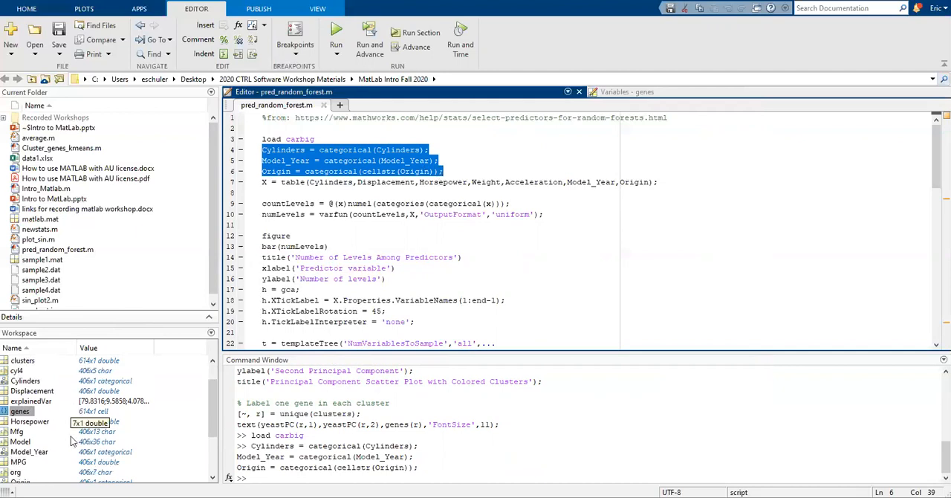
# - Build predictor table X, inspect it in the Variables editor, and return to the script
pyautogui.scroll(-3)
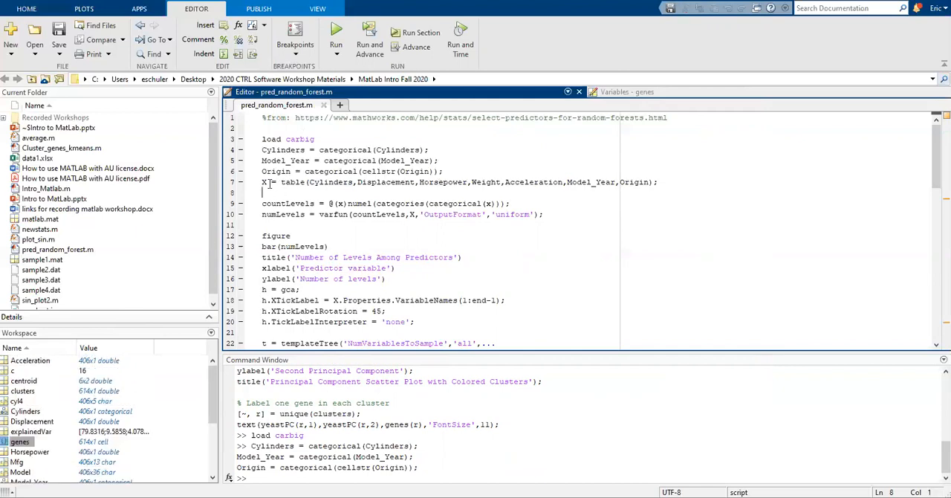
pyautogui.tripleClick(446, 181)
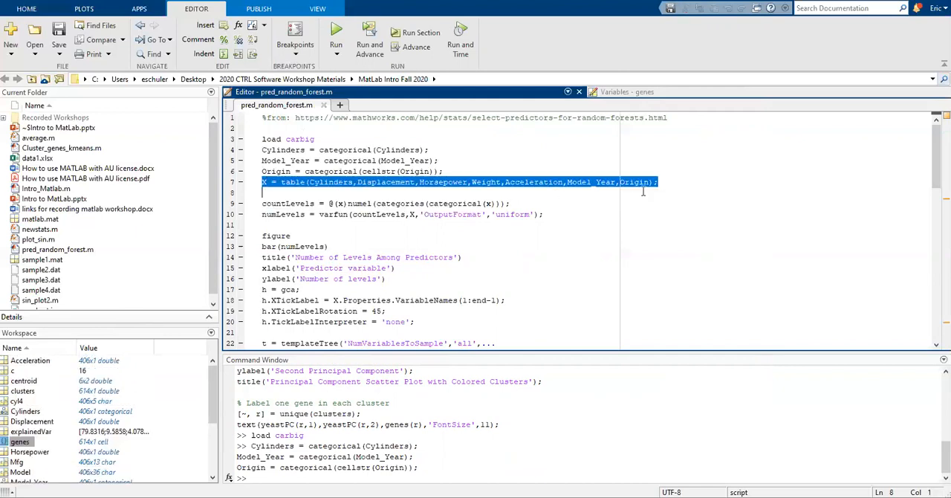
pyautogui.click(336, 37)
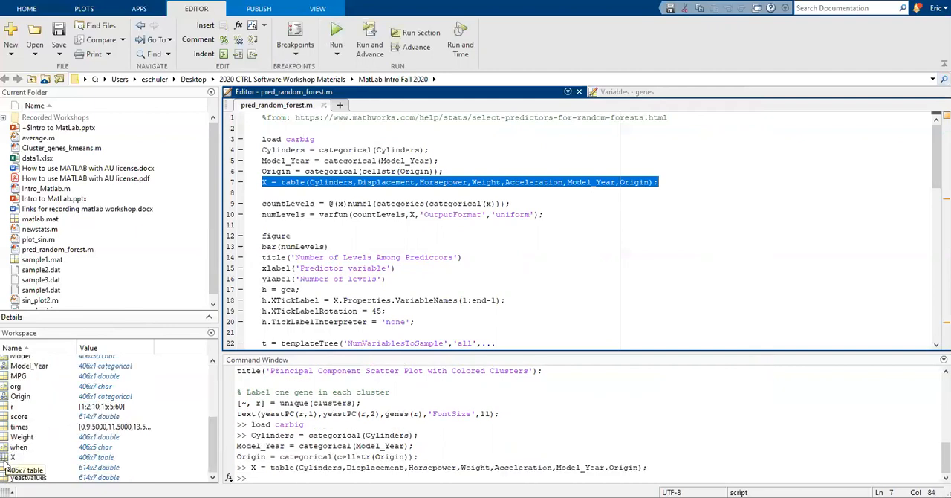
pyautogui.doubleClick(12, 456)
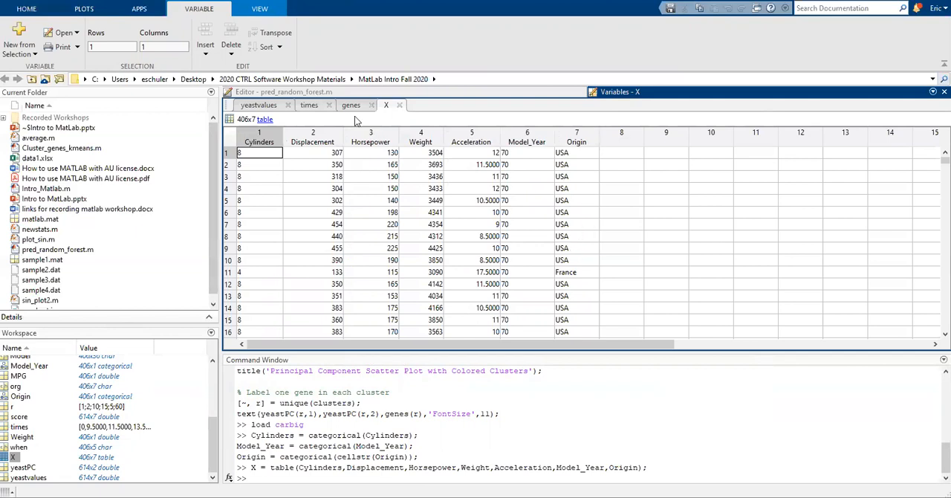
pyautogui.click(329, 105)
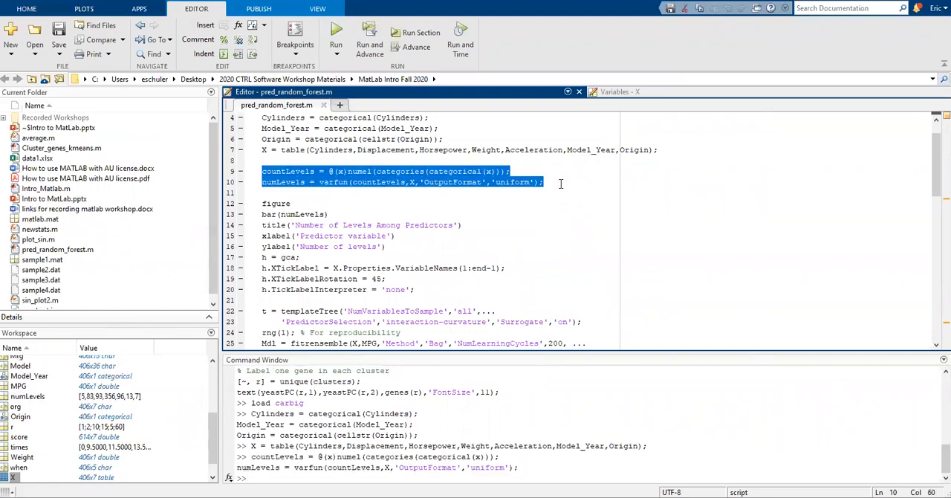
pyautogui.moveTo(262, 200)
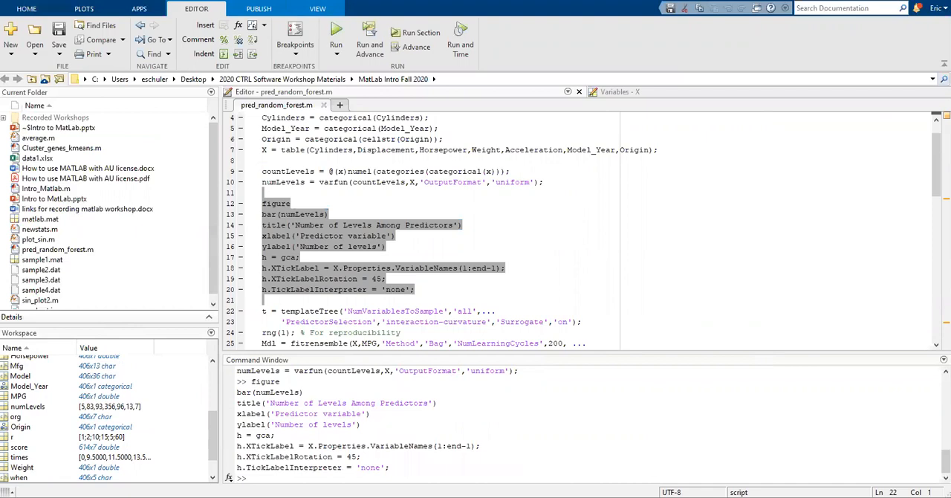
# - View the Number of Levels bar chart for the predictors, then close it
pyautogui.click(335, 31)
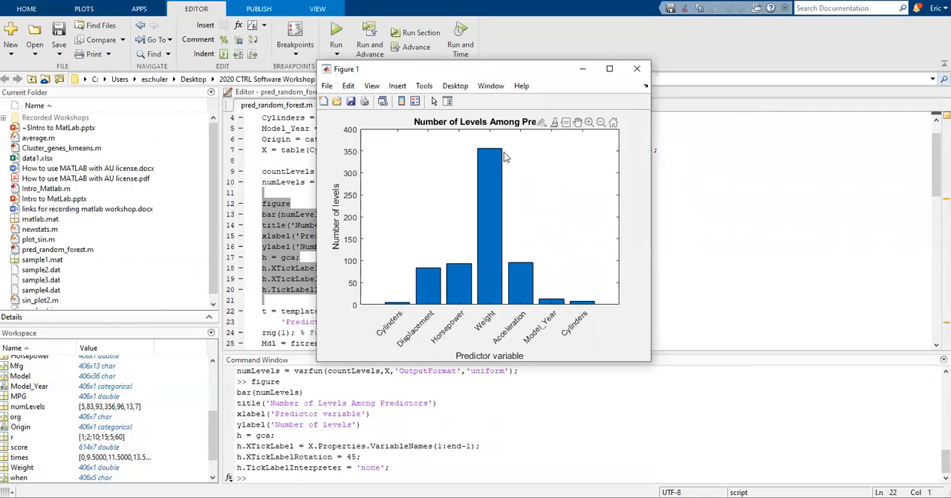
pyautogui.moveTo(494, 243)
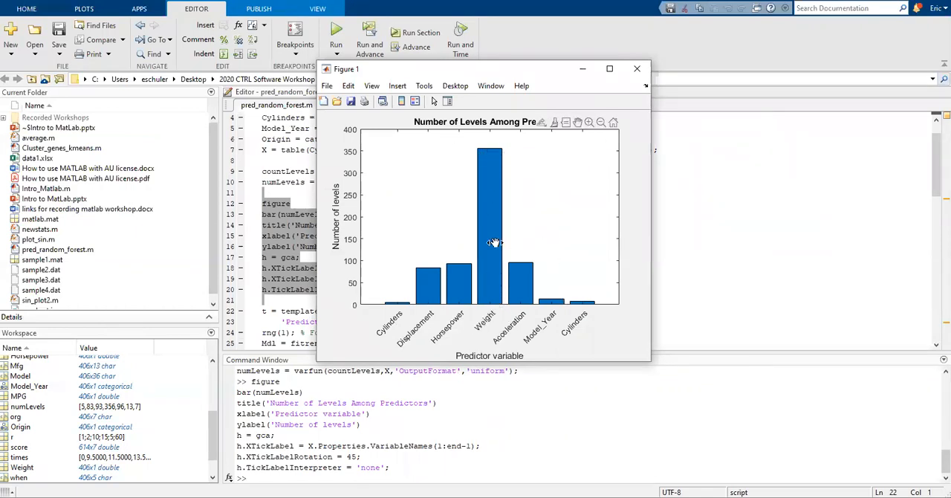
pyautogui.moveTo(505, 303)
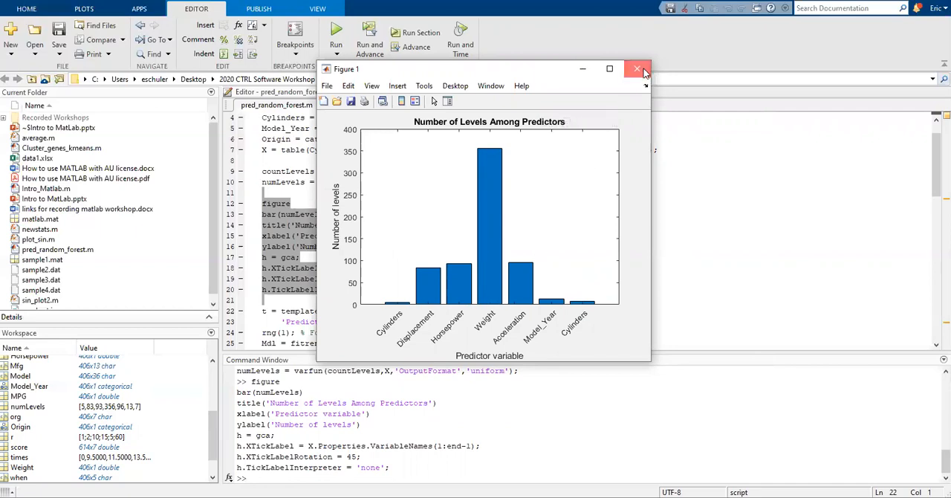
pyautogui.click(637, 68)
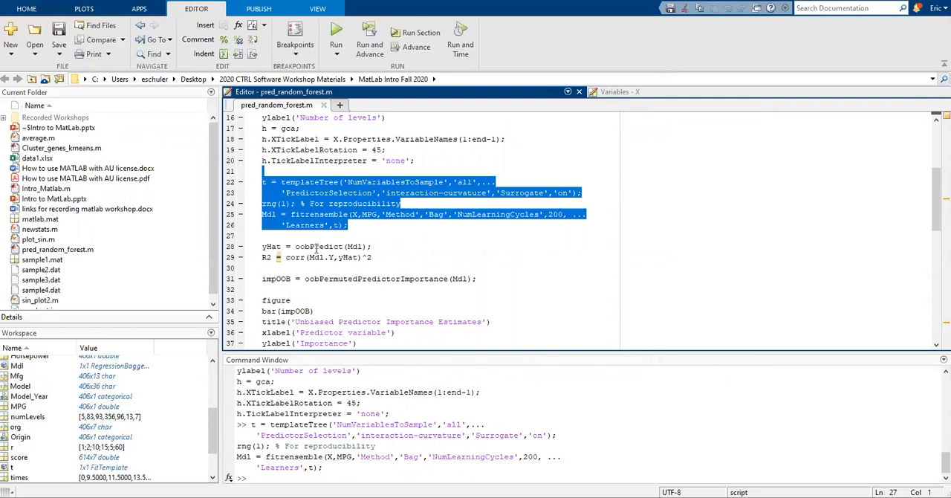
pyautogui.moveTo(297, 246)
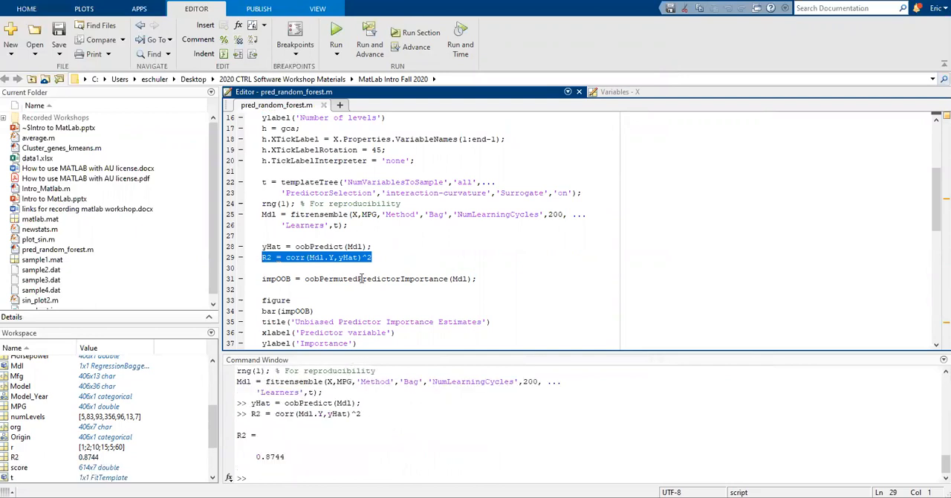
pyautogui.moveTo(301, 451)
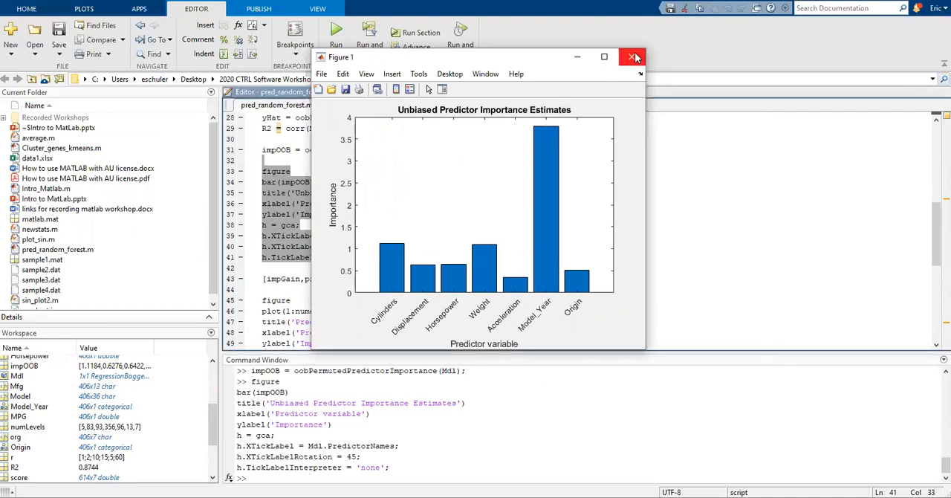
# - Close Figure 1, the predictor importance bar chart
pyautogui.click(634, 57)
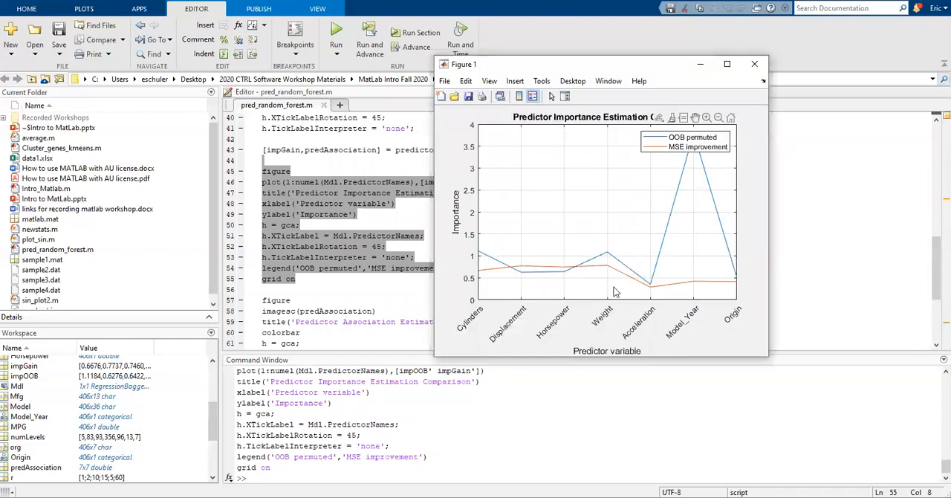
pyautogui.moveTo(732, 290)
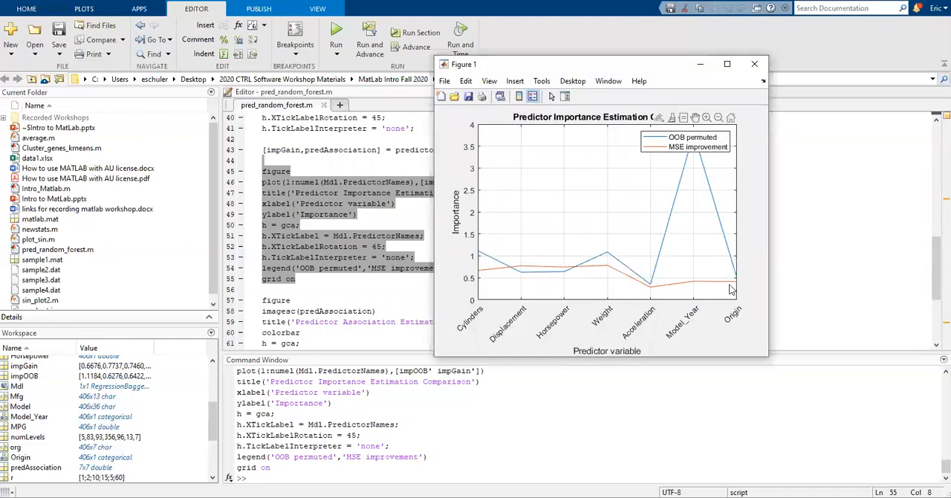
pyautogui.moveTo(468, 193)
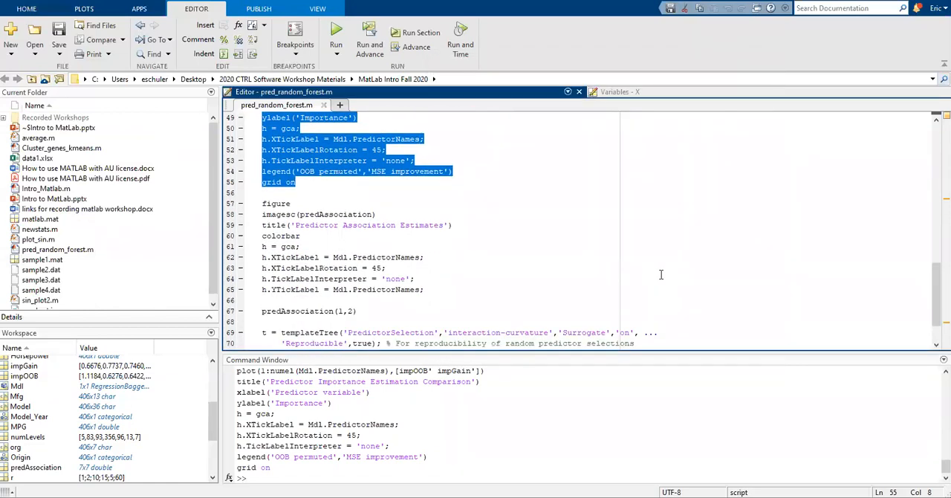
pyautogui.moveTo(295, 195)
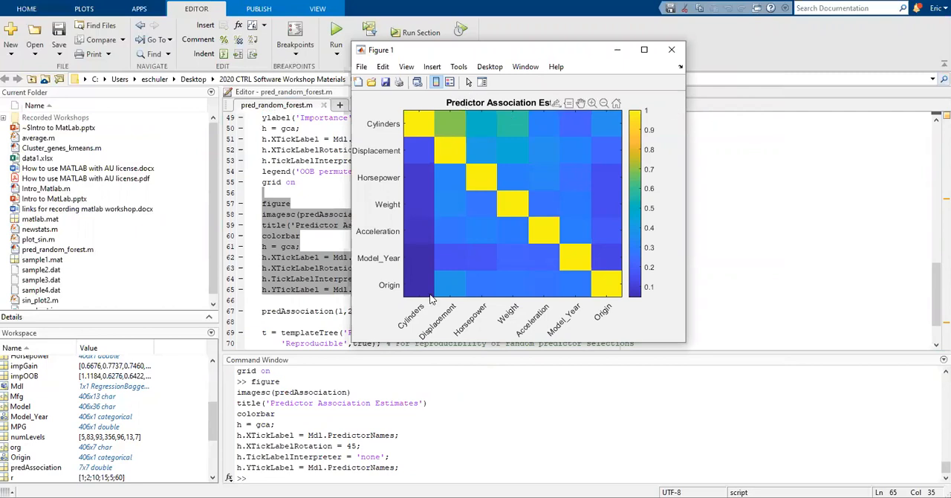
pyautogui.moveTo(428, 238)
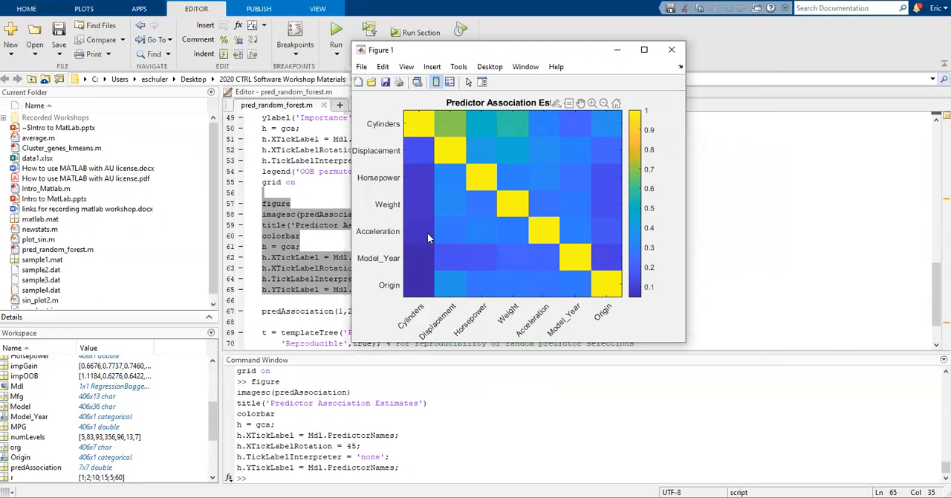
pyautogui.moveTo(459, 121)
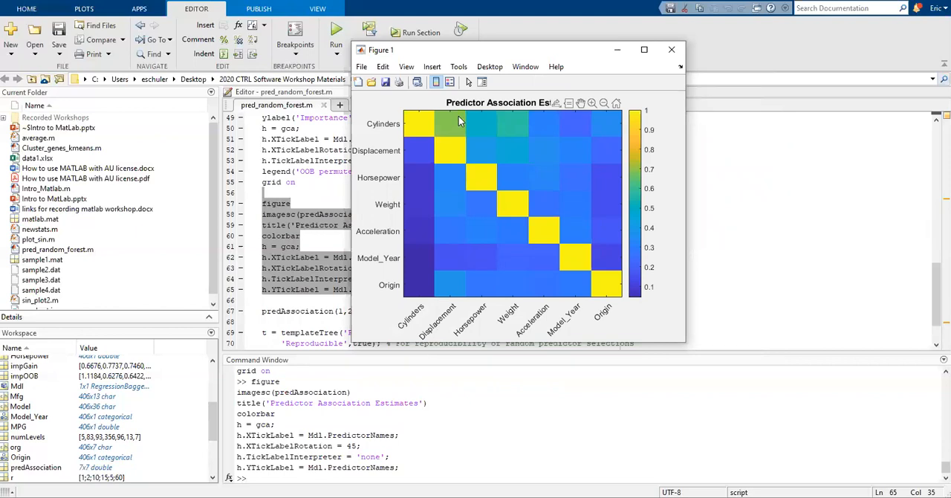
pyautogui.moveTo(443, 124)
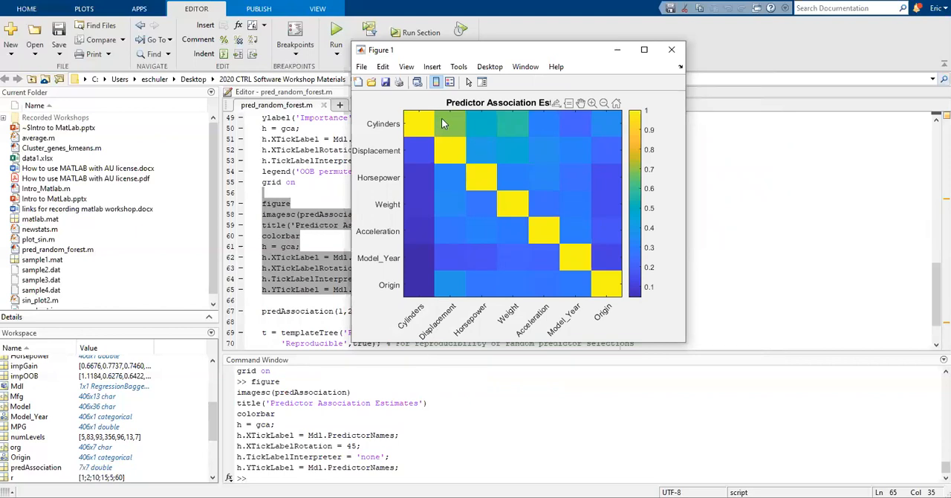
pyautogui.moveTo(397, 125)
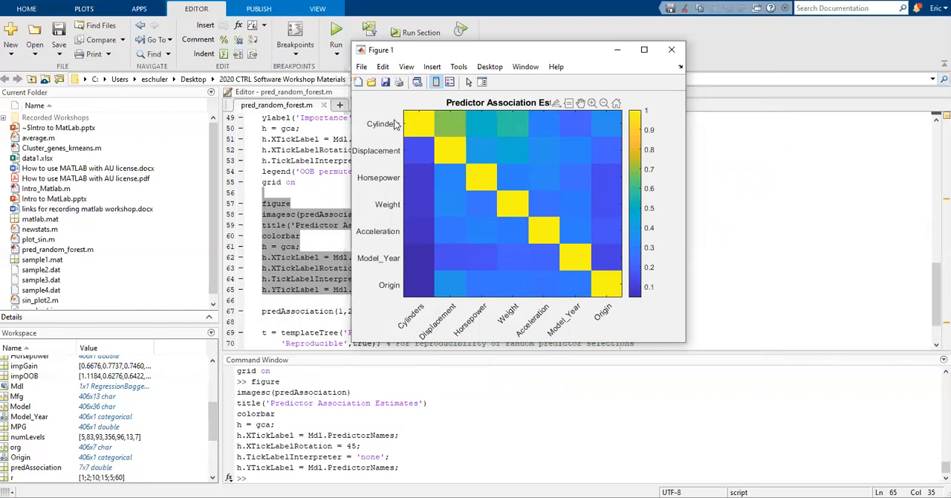
pyautogui.moveTo(586, 248)
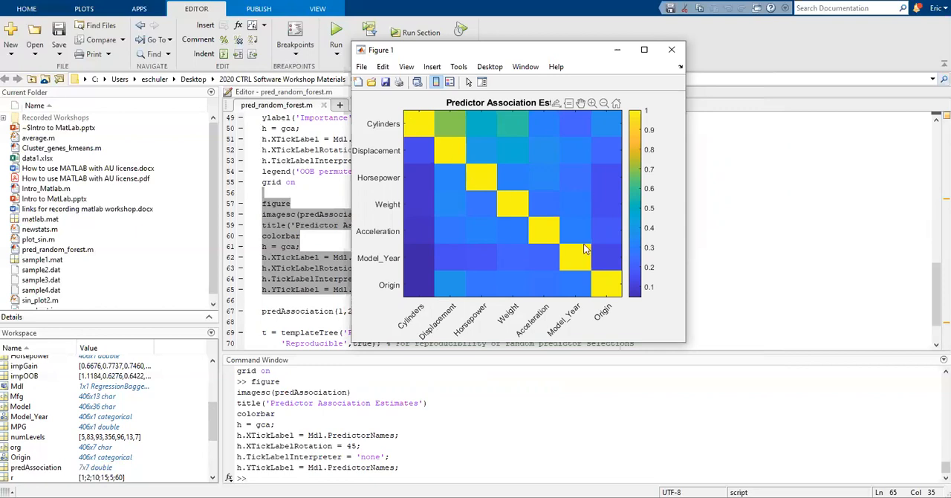
pyautogui.moveTo(418, 123)
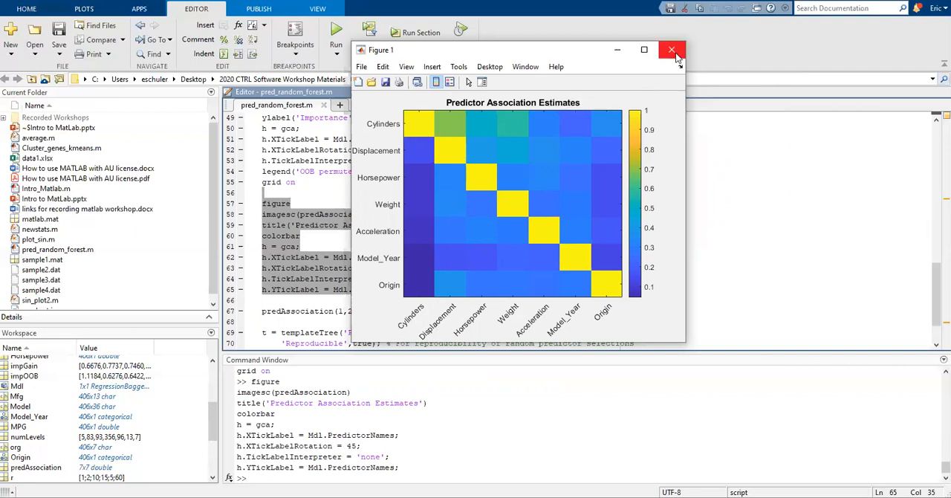
# - Close the Predictor Association Estimates heatmap figure
pyautogui.click(671, 49)
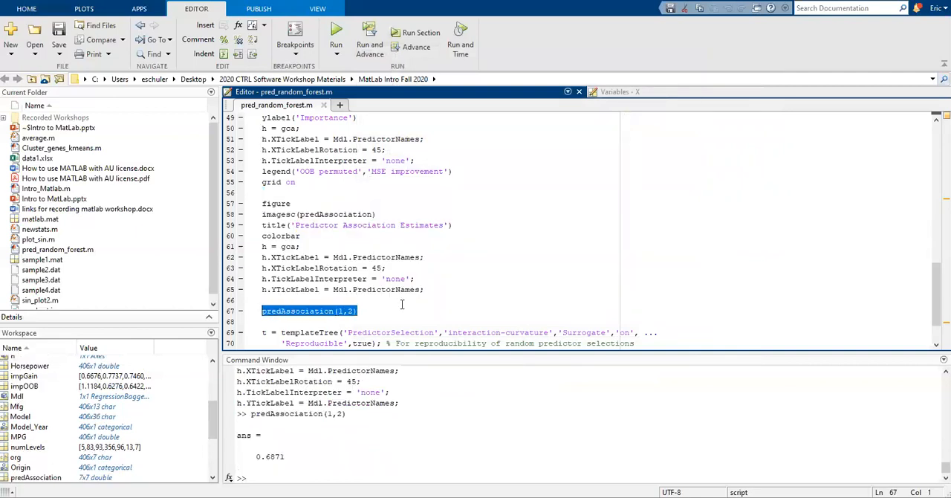
pyautogui.moveTo(457, 251)
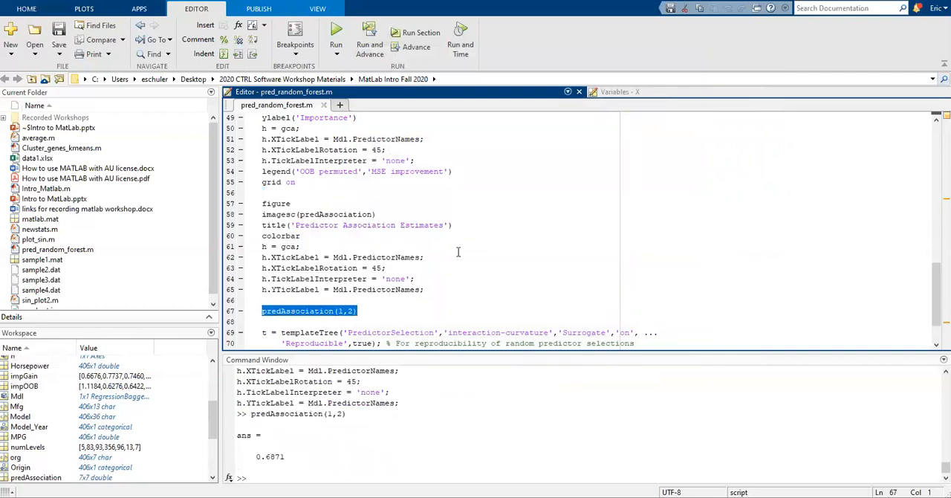
# - Scroll the editor down to the predAssociation(1,2) line
pyautogui.scroll(-3)
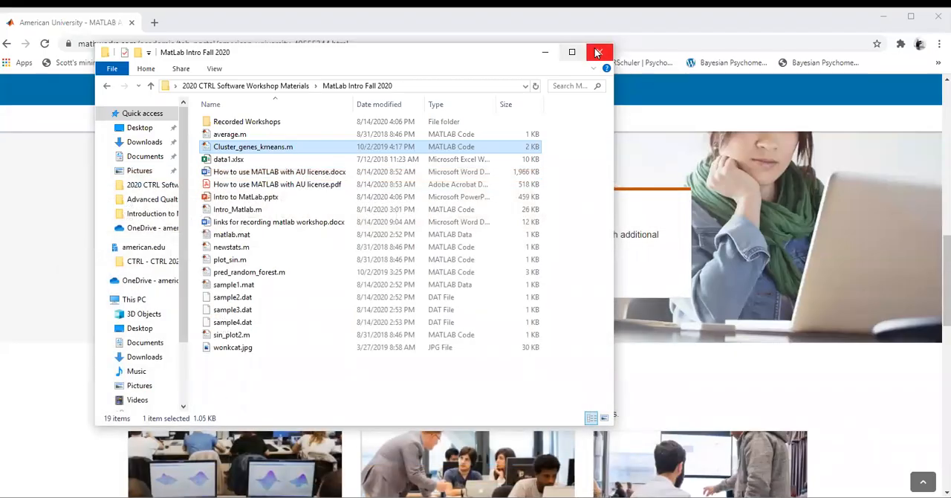
# - Close the workshop materials File Explorer window to reveal American University's MATLAB portal page
pyautogui.click(598, 52)
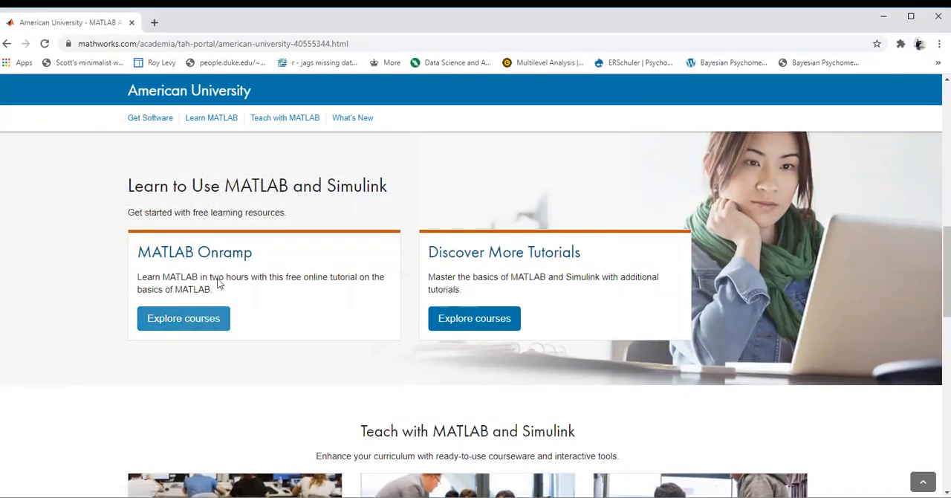
# - Open the Explore courses pages and scroll through the MATLAB Onramp lessons
pyautogui.click(183, 318)
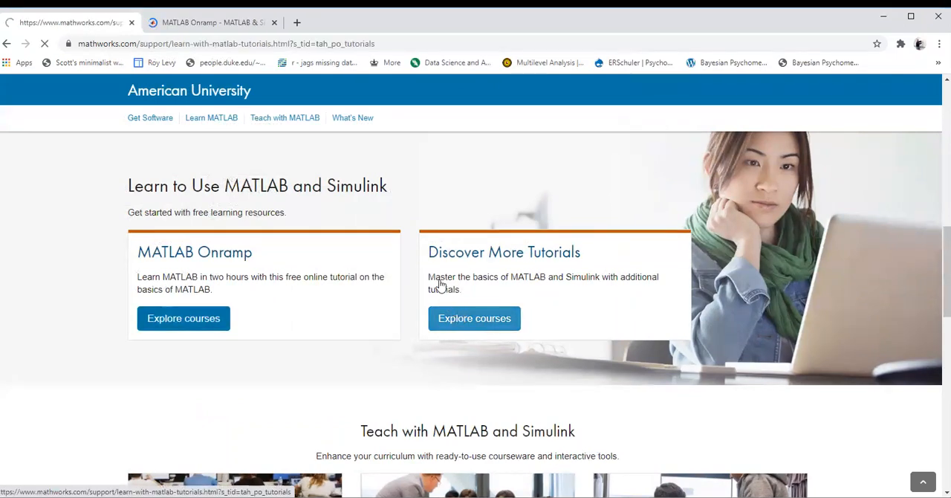
pyautogui.click(184, 318)
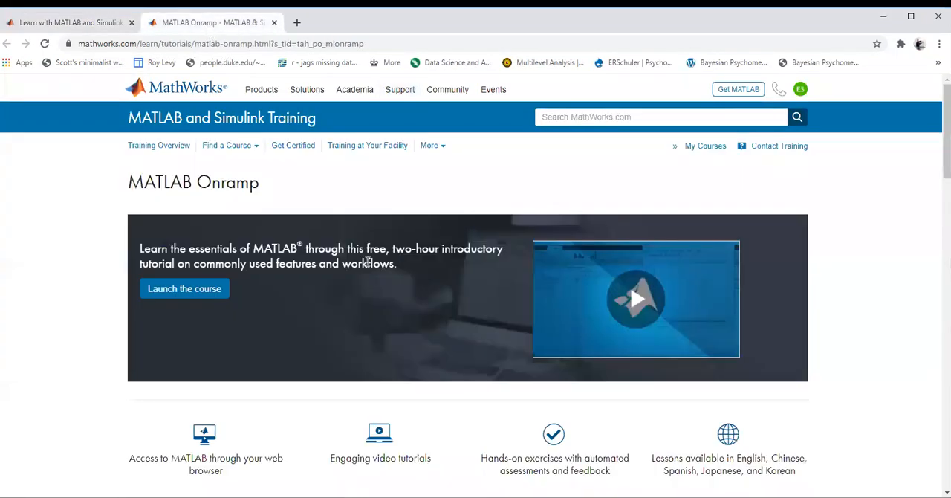
pyautogui.scroll(-3)
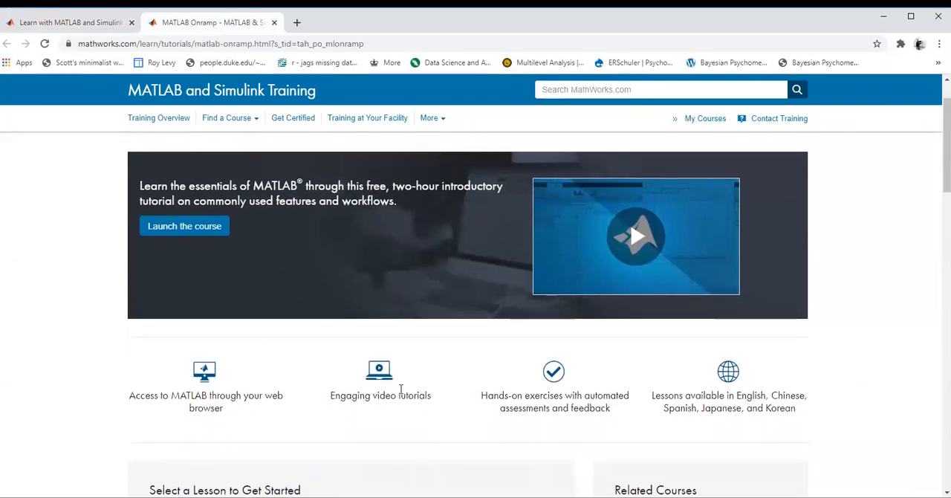
pyautogui.scroll(-3)
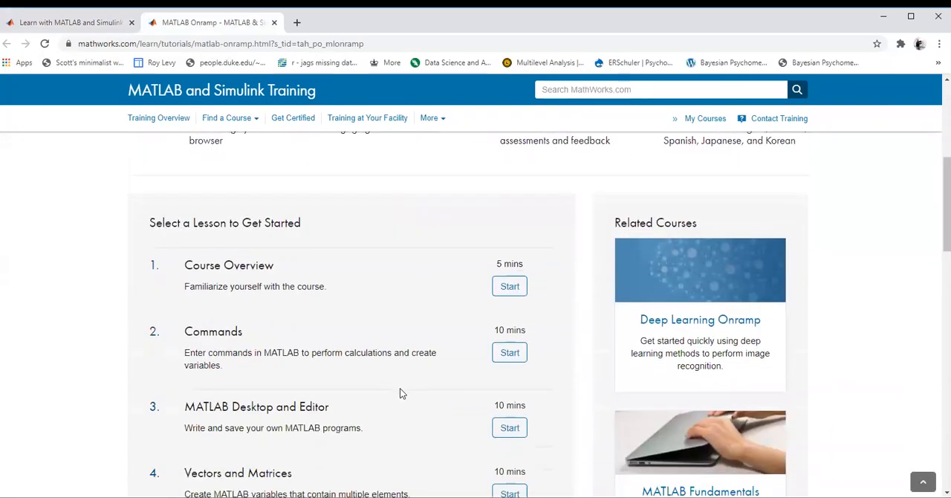
pyautogui.scroll(-3)
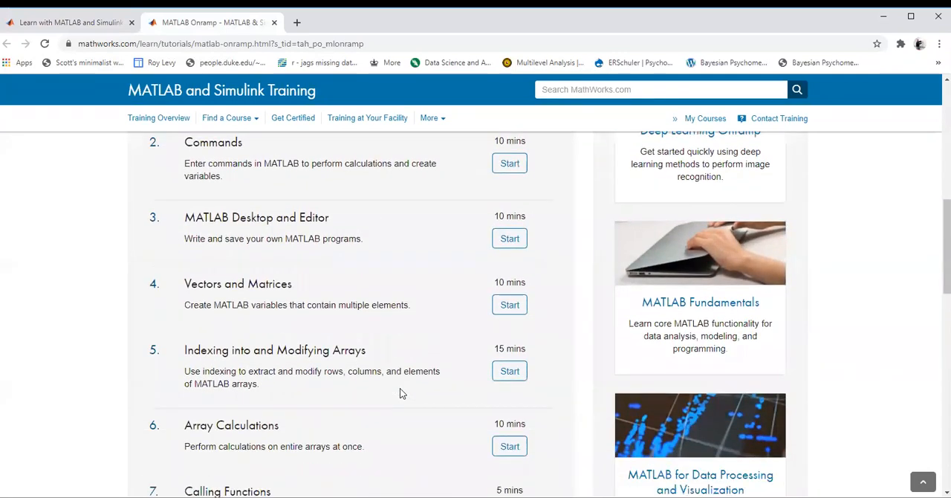
pyautogui.scroll(-3)
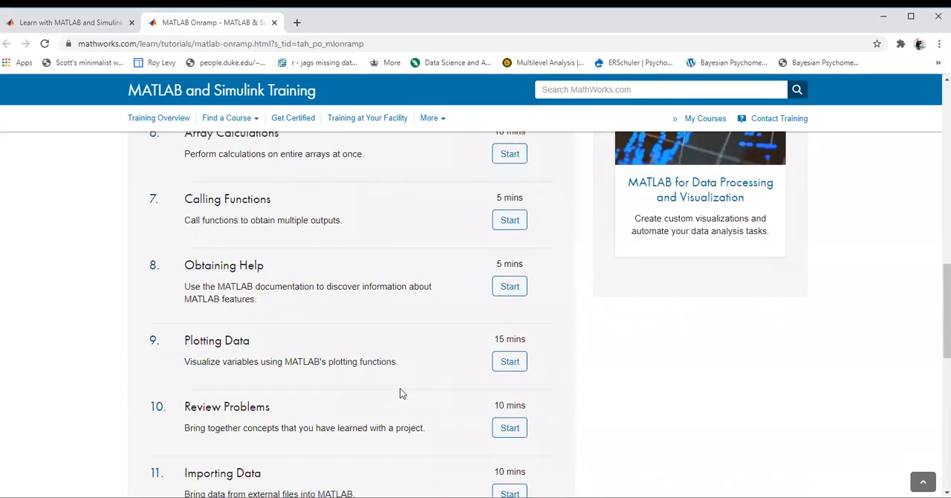
pyautogui.scroll(-3)
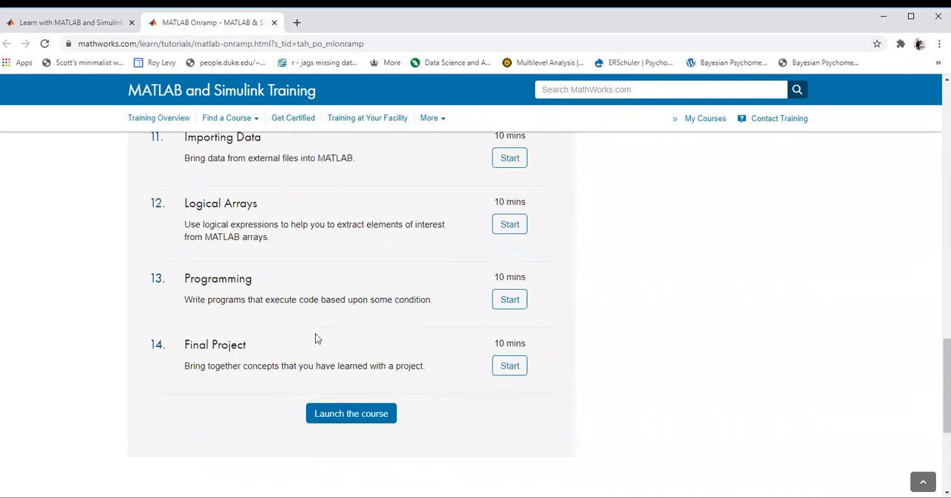
pyautogui.scroll(3)
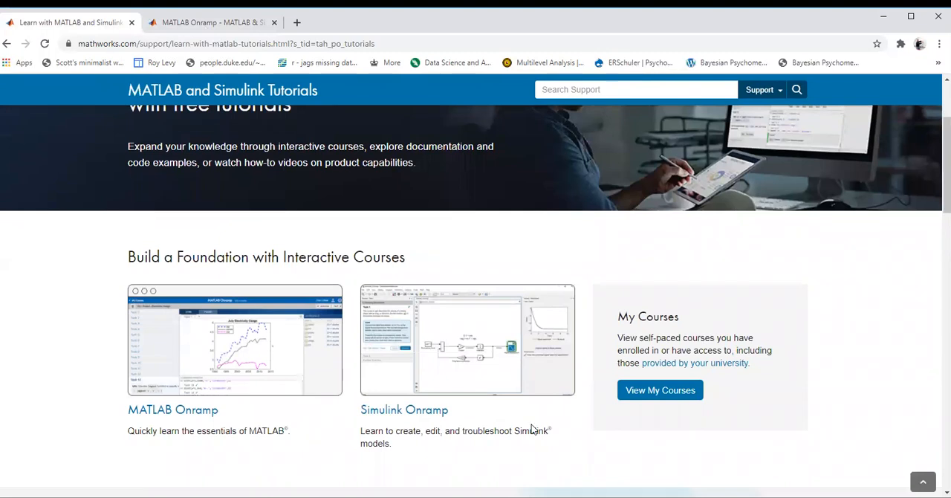
# - Scroll the tutorials page, then bring up the MATLAB and Simulink Training course list
pyautogui.scroll(-3)
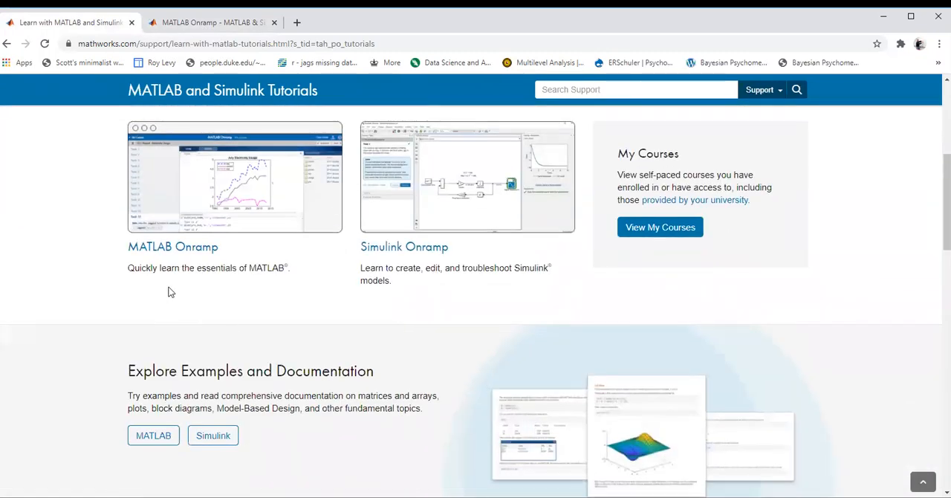
pyautogui.scroll(-3)
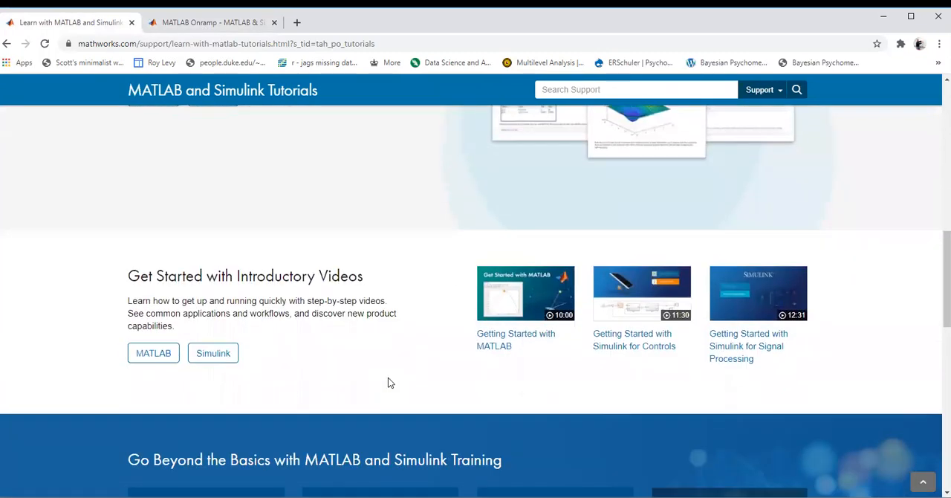
pyautogui.scroll(-3)
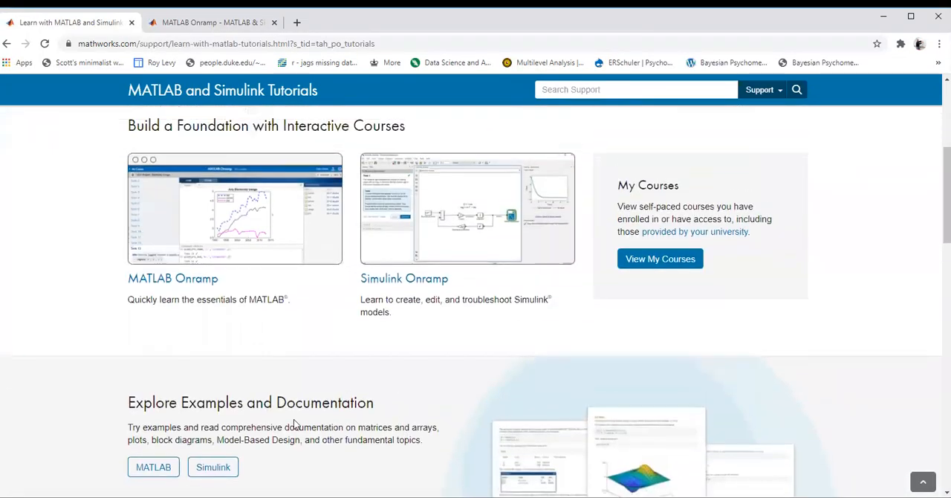
pyautogui.scroll(-3)
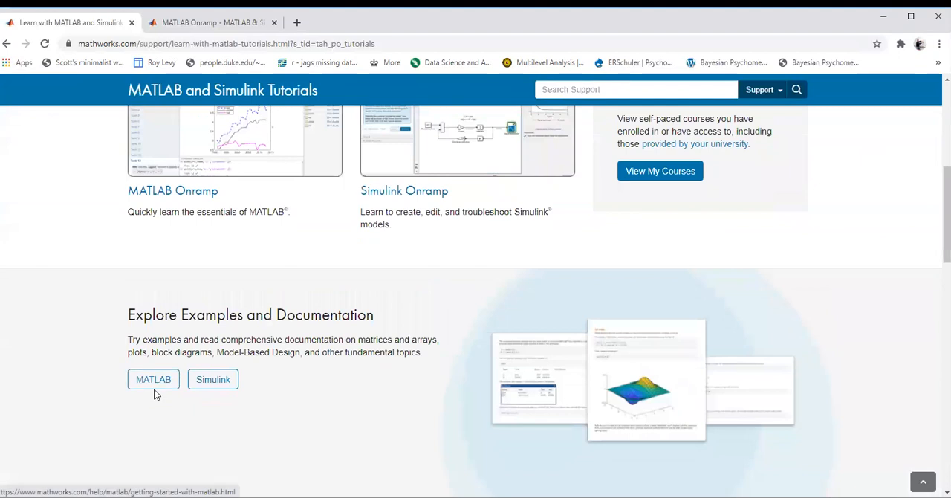
pyautogui.moveTo(660, 171)
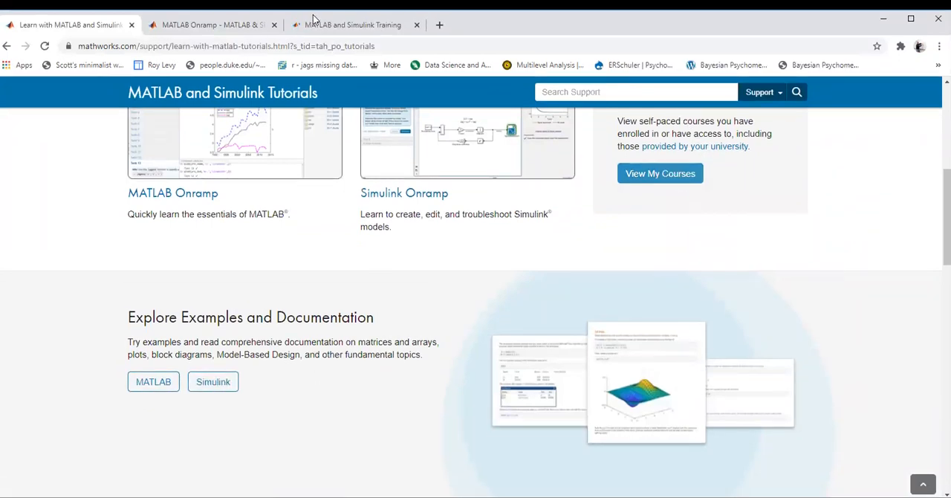
pyautogui.click(352, 25)
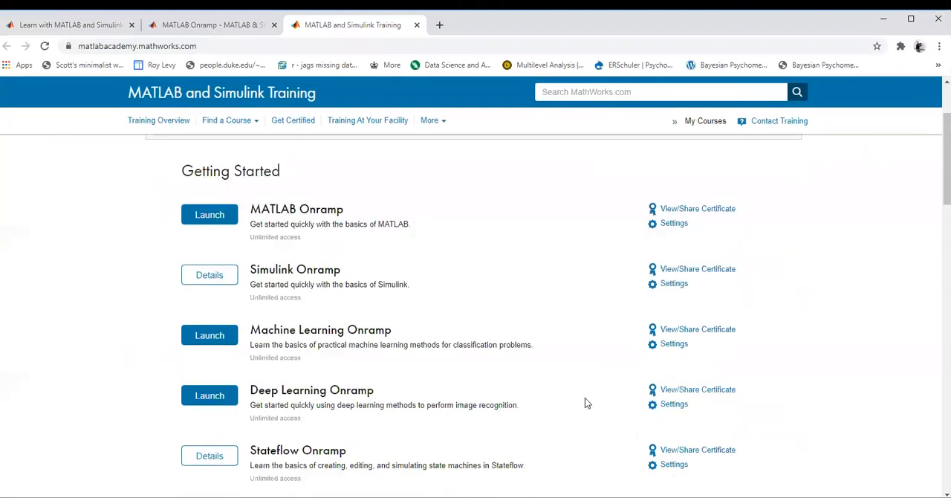
pyautogui.scroll(-3)
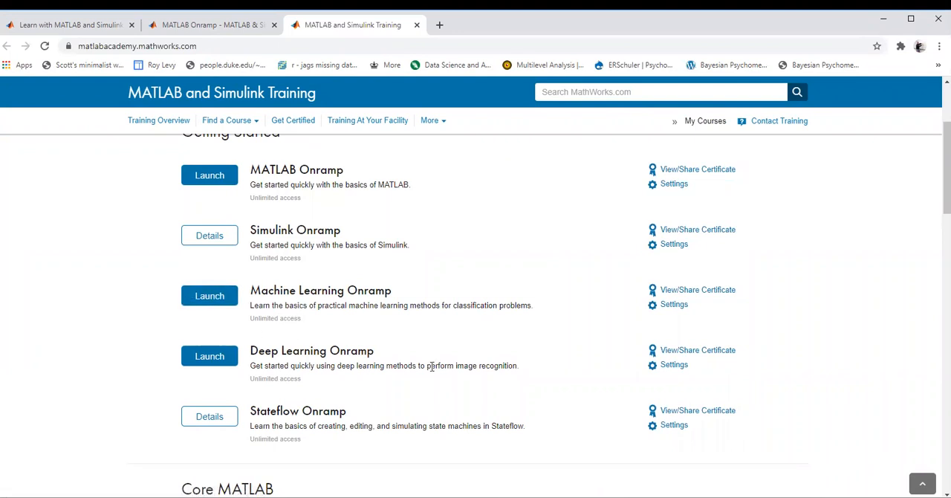
pyautogui.scroll(-3)
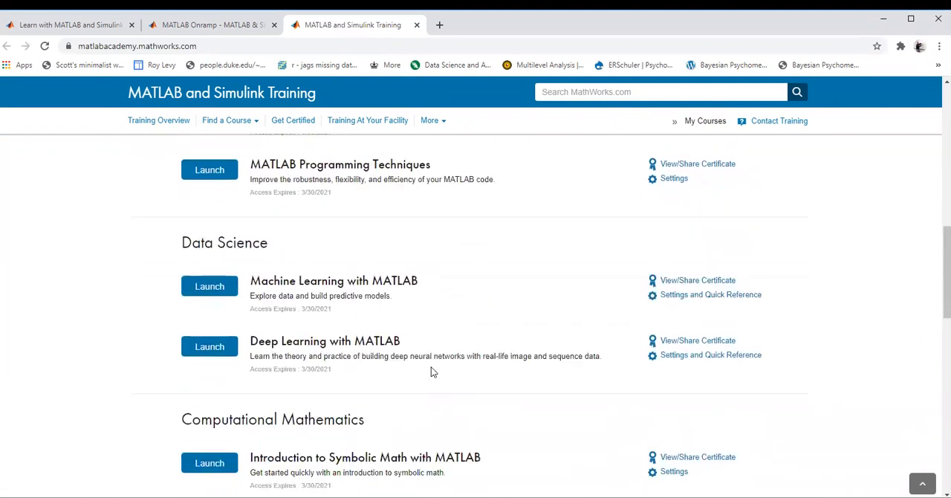
pyautogui.scroll(-3)
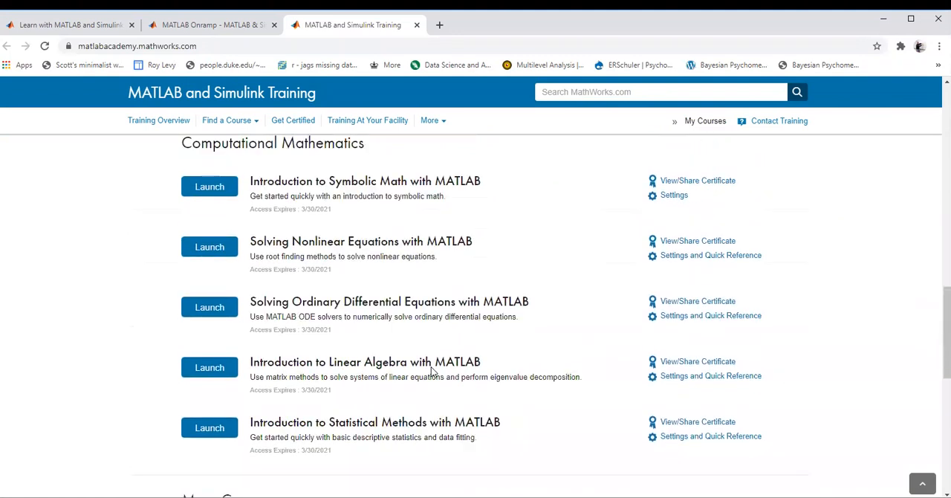
pyautogui.scroll(-3)
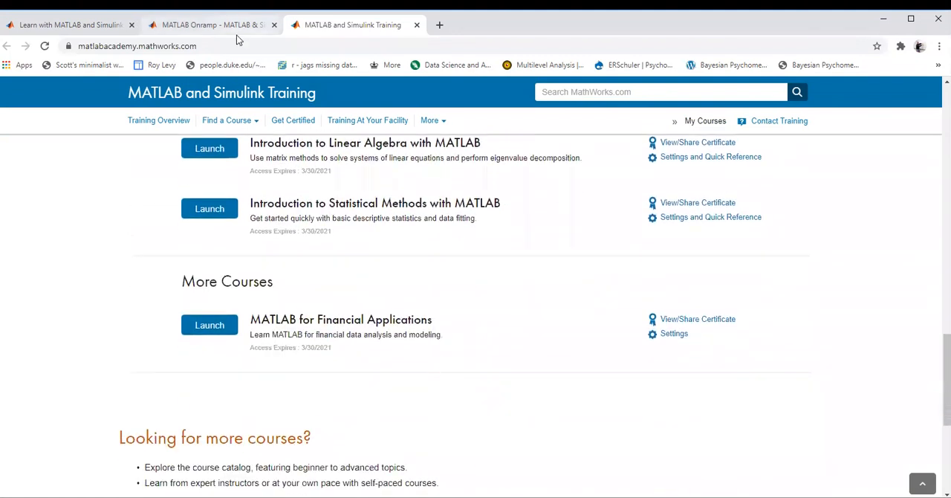
pyautogui.click(71, 24)
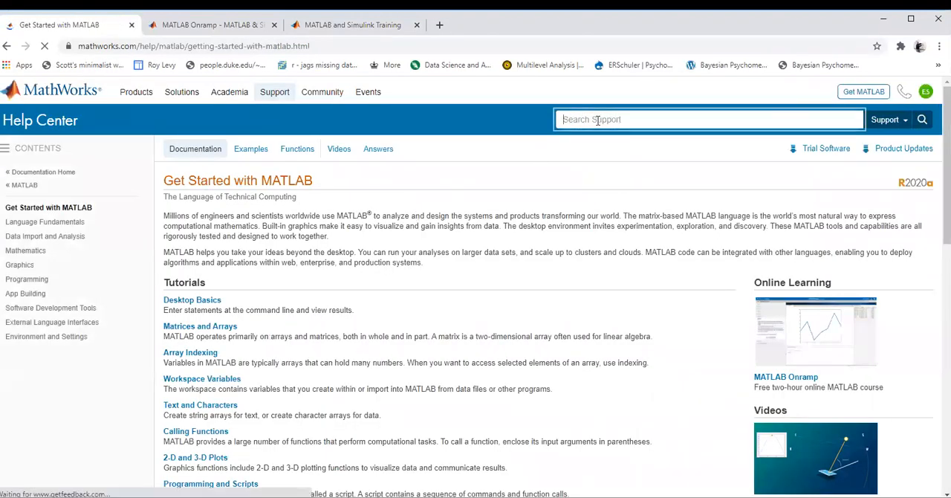
# - Search 'computer vision' and open extractFeatures via Computer Vision Toolbox's Feature Detection and Extraction
pyautogui.write('computer vision')
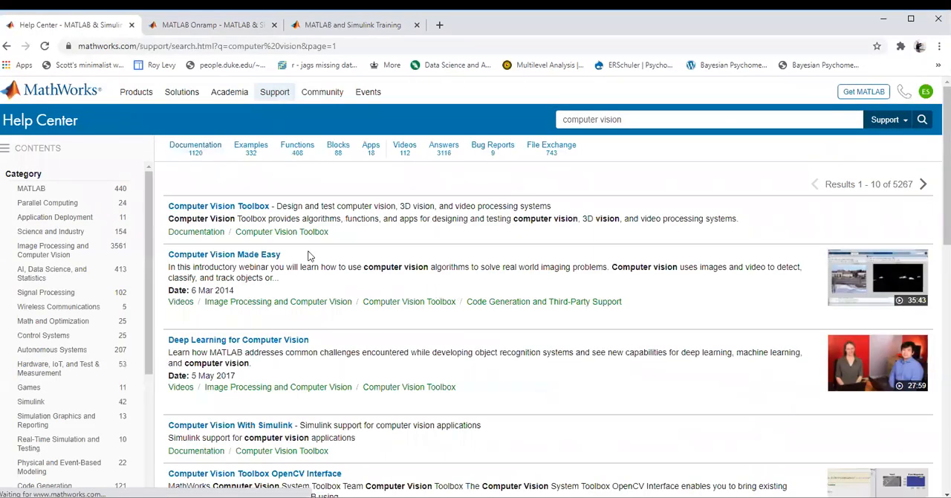
pyautogui.click(218, 206)
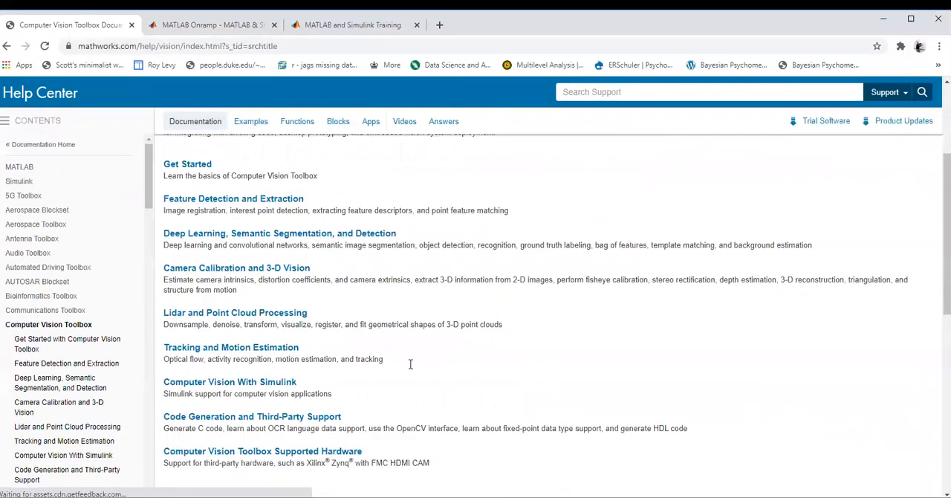
pyautogui.click(233, 198)
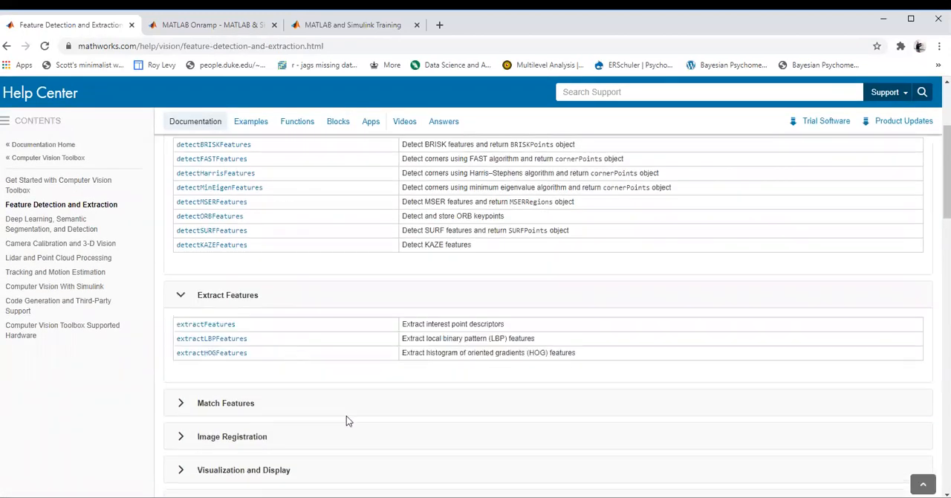
pyautogui.scroll(-3)
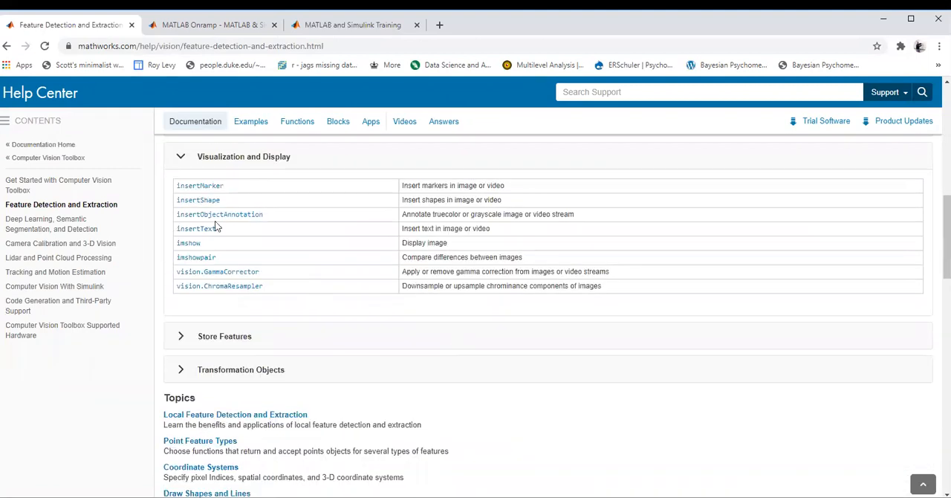
pyautogui.scroll(3)
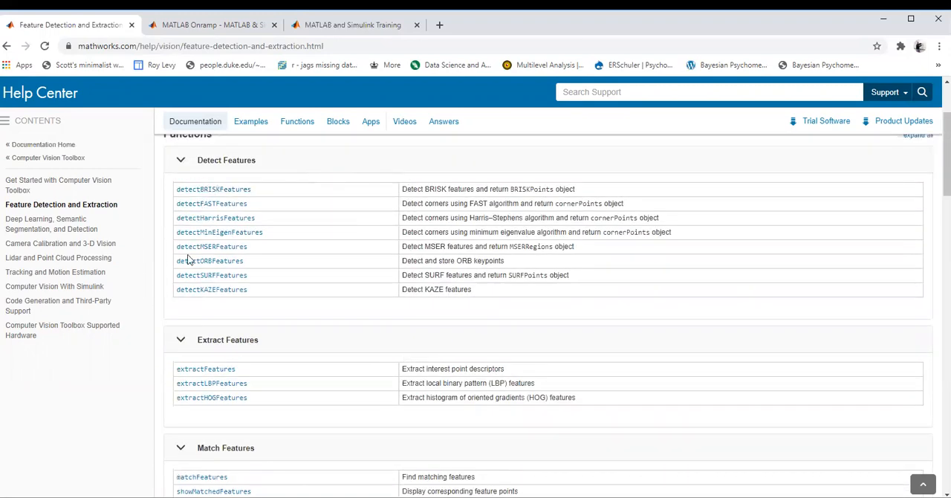
pyautogui.moveTo(211, 275)
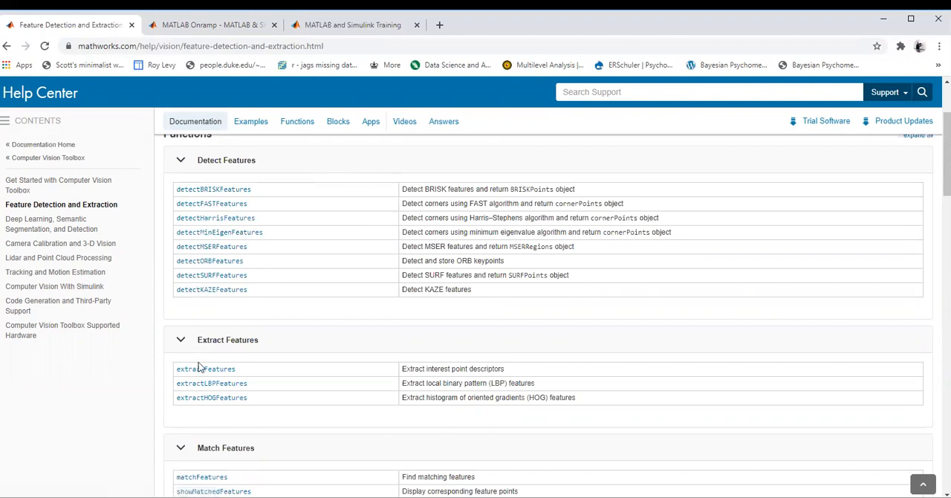
pyautogui.click(205, 369)
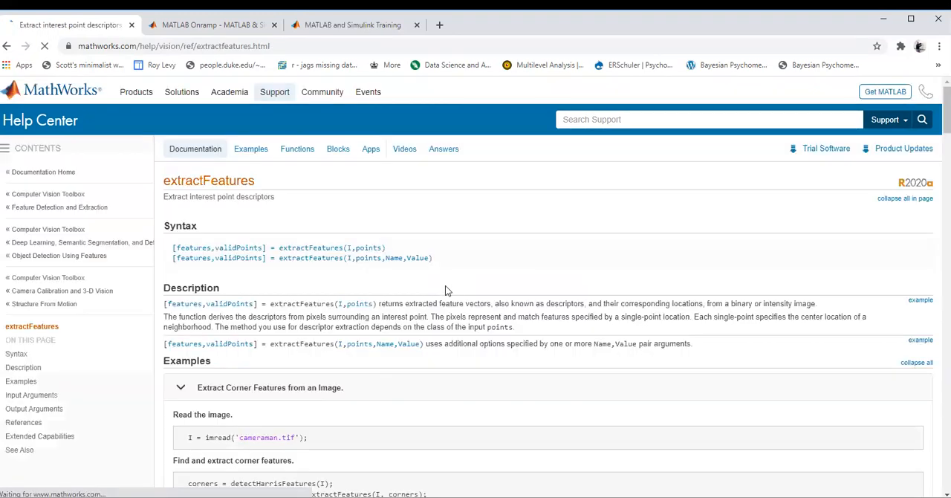
pyautogui.scroll(-3)
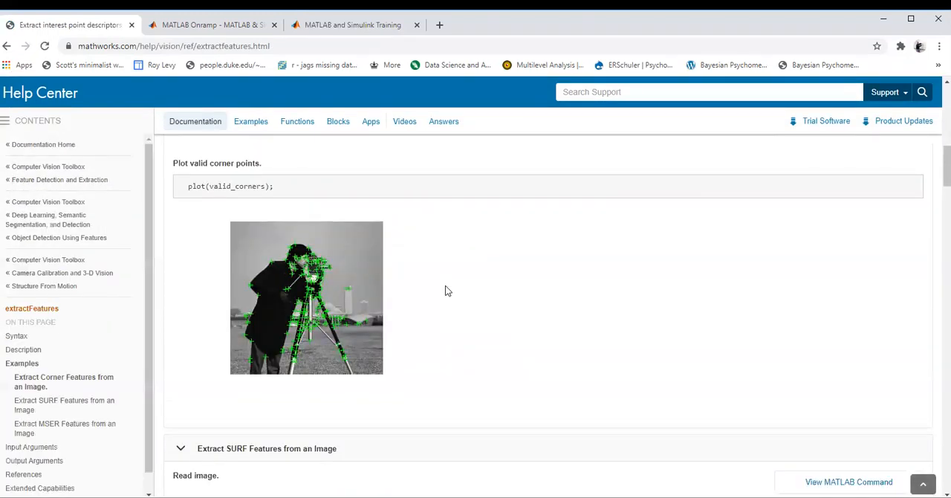
pyautogui.scroll(-3)
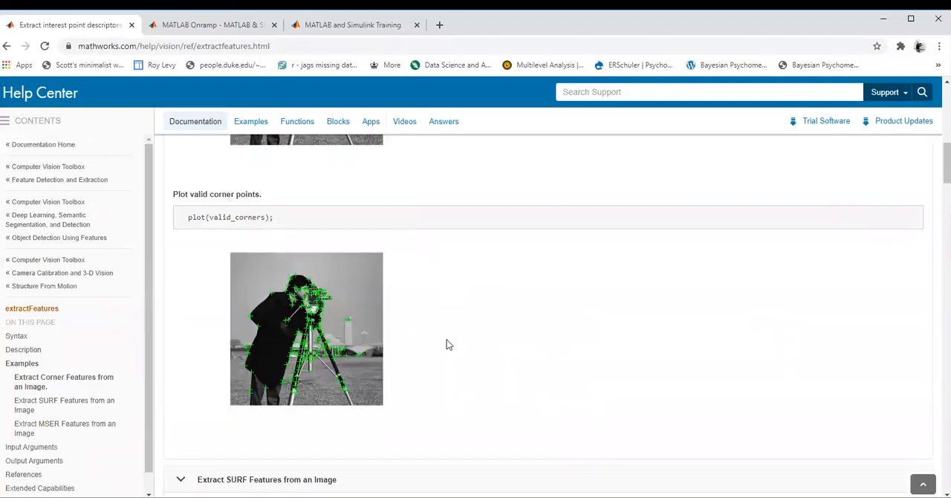
pyautogui.scroll(-3)
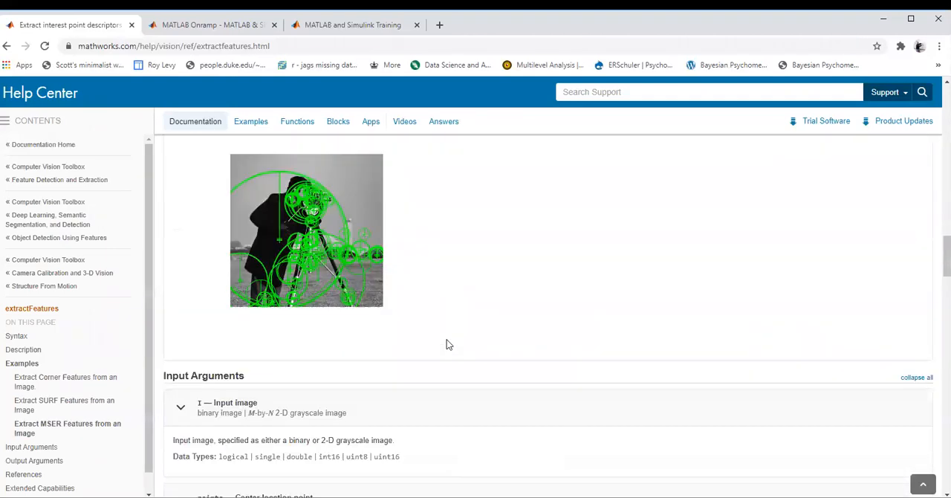
pyautogui.scroll(-3)
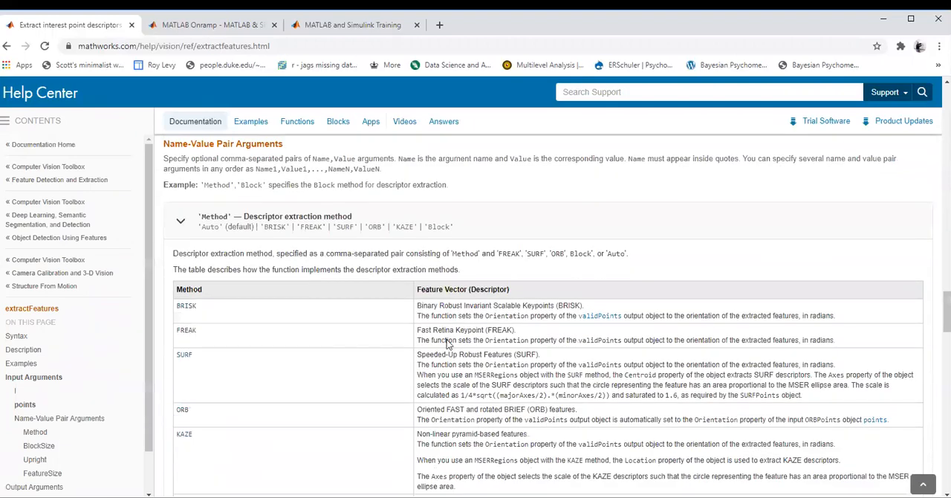
pyautogui.scroll(-3)
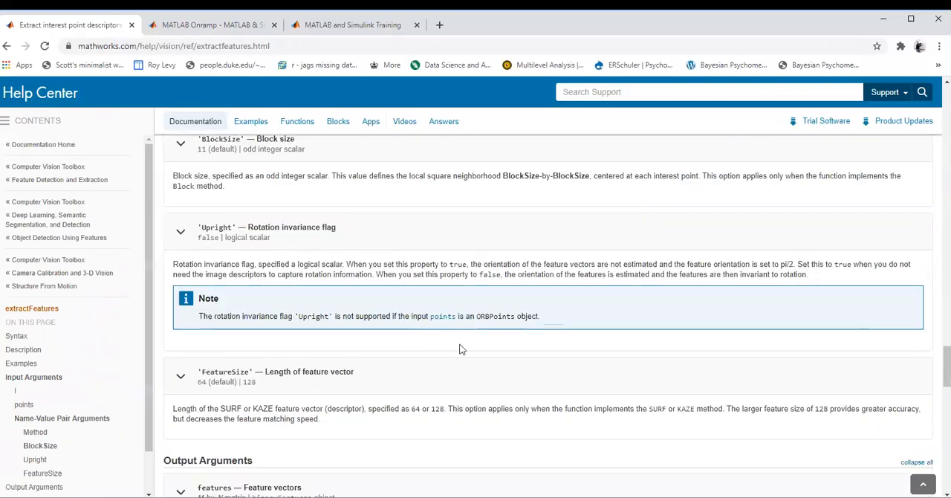
pyautogui.scroll(-3)
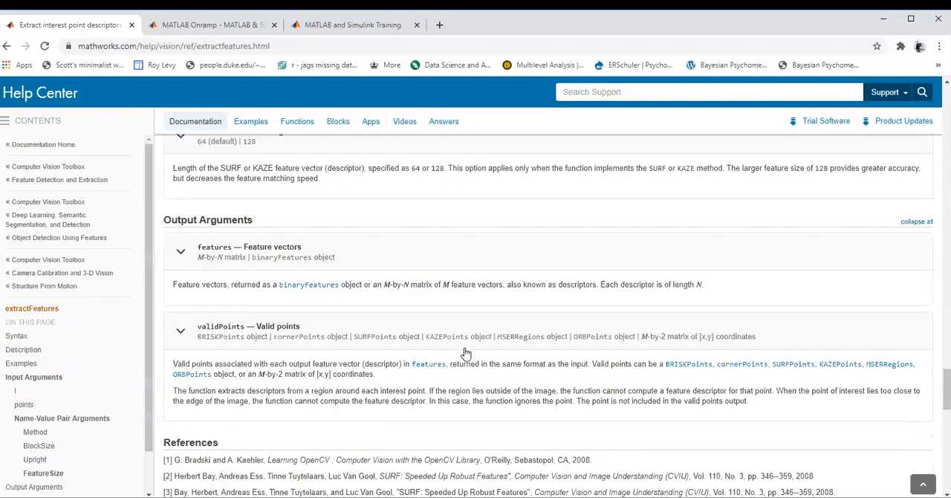
pyautogui.scroll(-3)
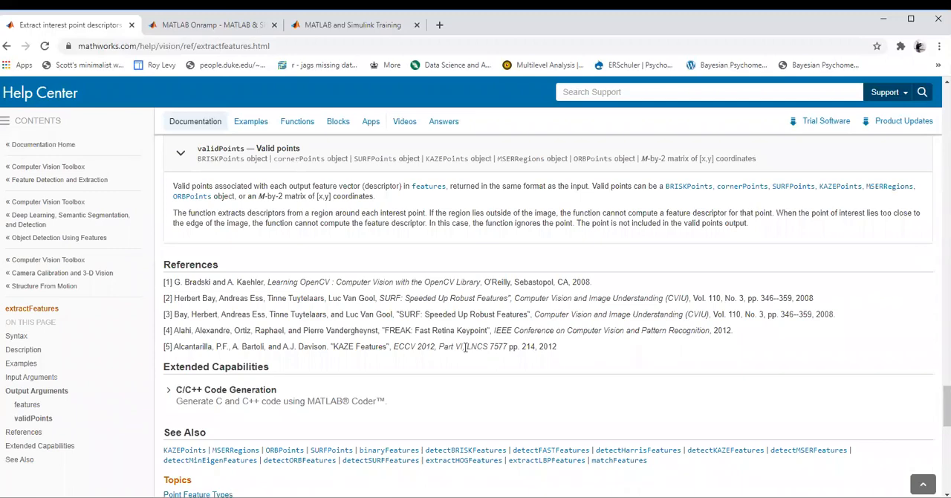
pyautogui.scroll(3)
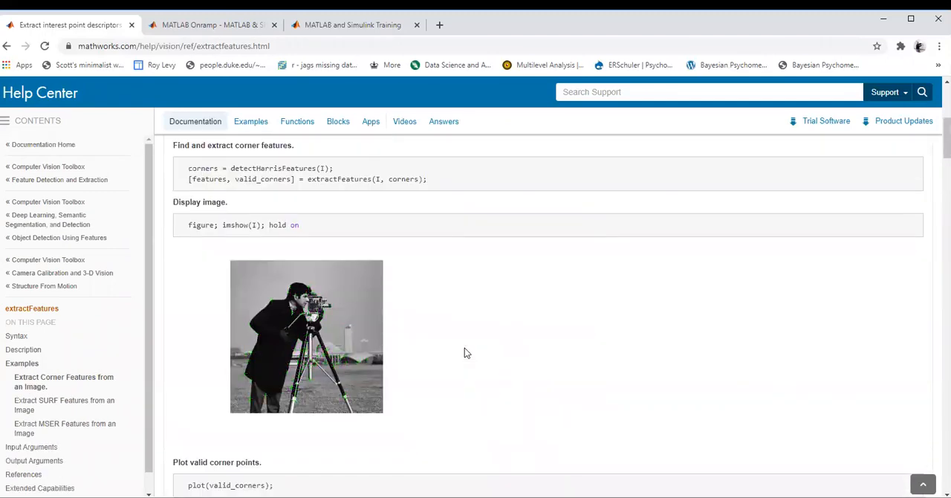
pyautogui.scroll(3)
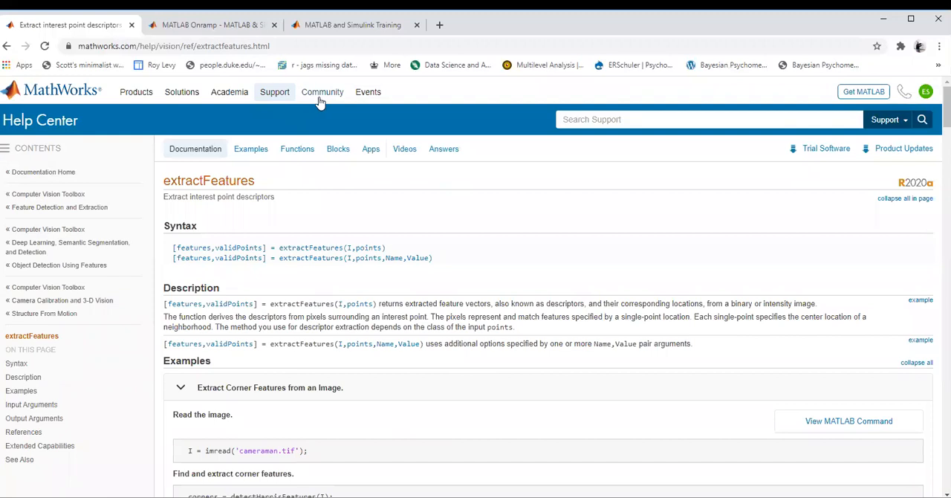
# - Open MATLAB Central from Community and skim the newest questions feed, returning to top
pyautogui.click(322, 92)
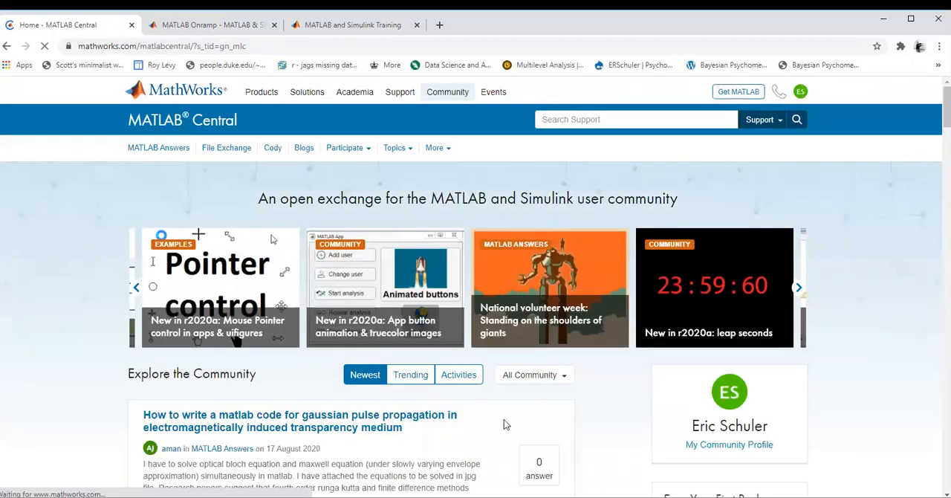
pyautogui.scroll(-3)
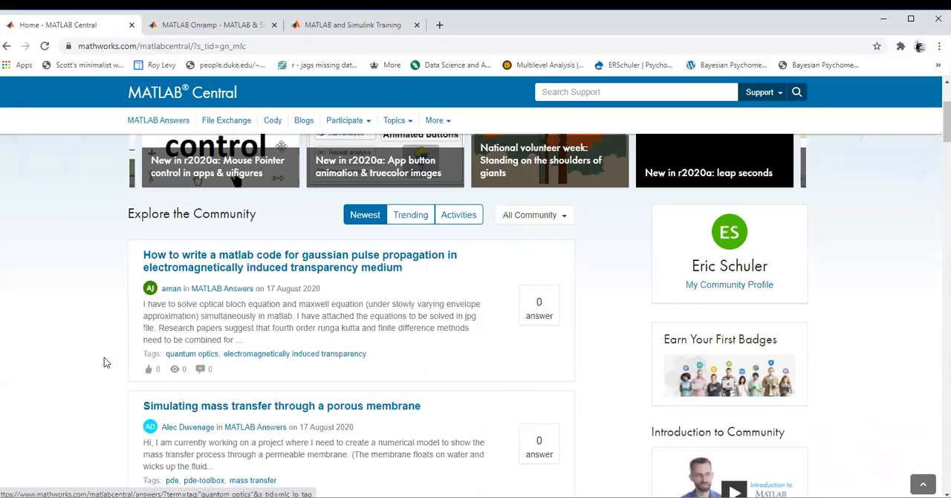
pyautogui.scroll(-3)
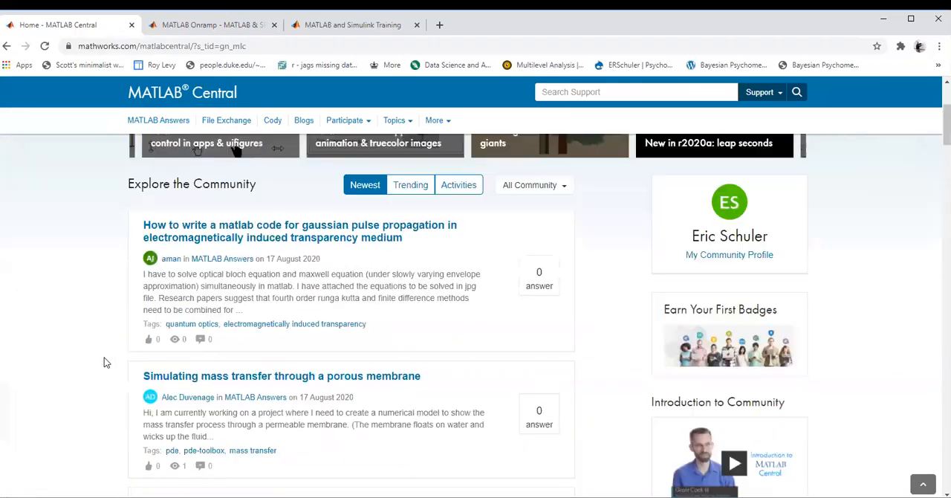
pyautogui.scroll(3)
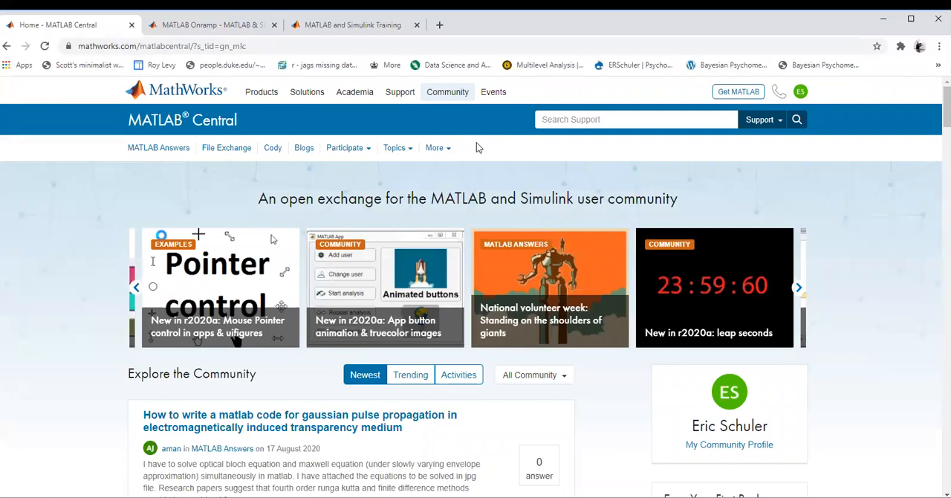
pyautogui.moveTo(405, 150)
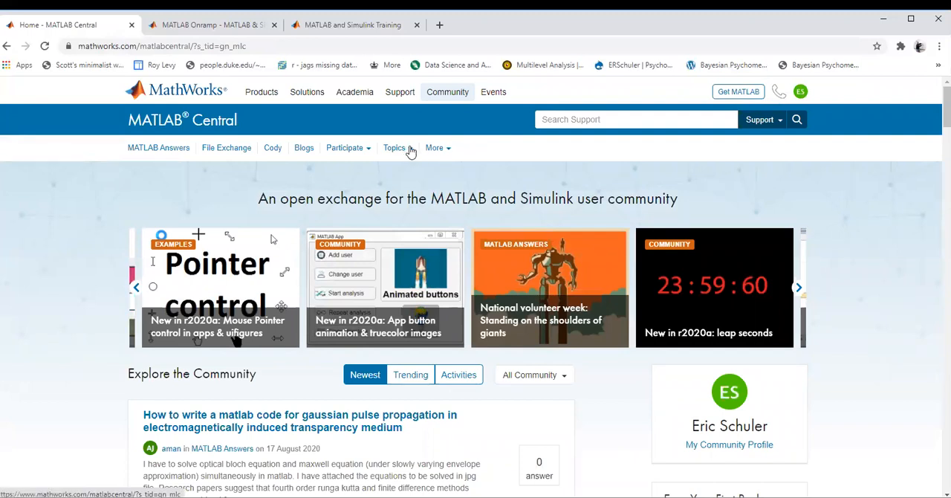
pyautogui.moveTo(500, 187)
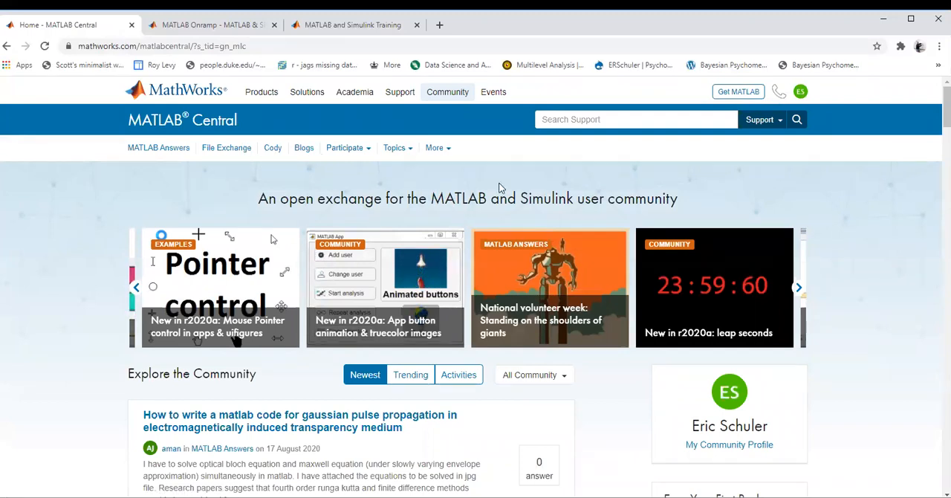